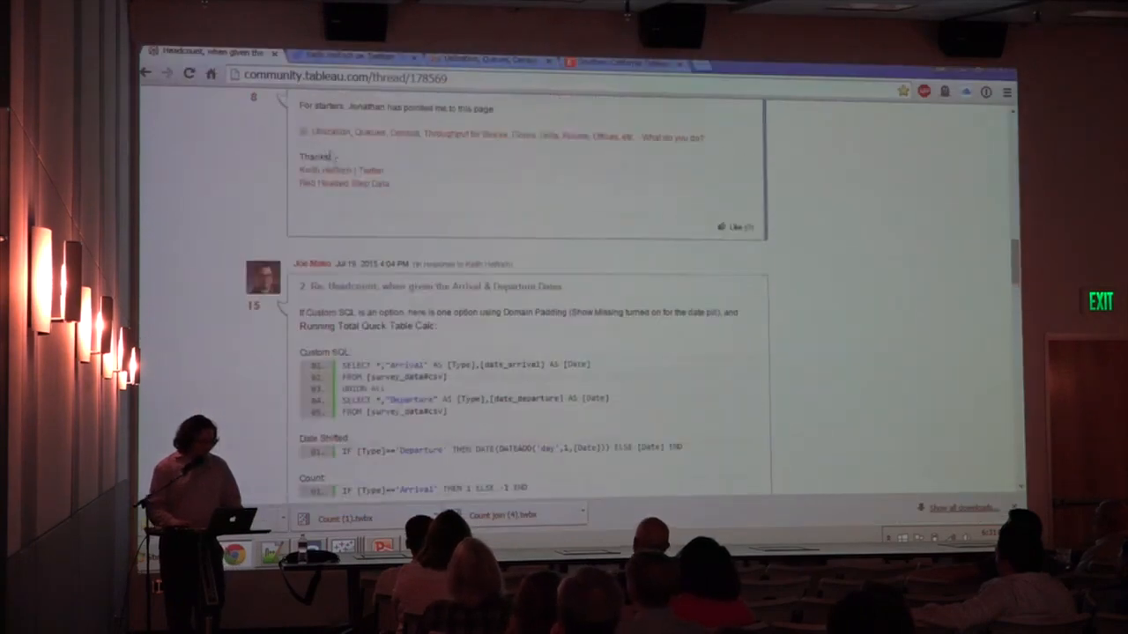
- Scroll through the replies in the headcount from arrival and departure dates forum thread
scroll(up, 3)
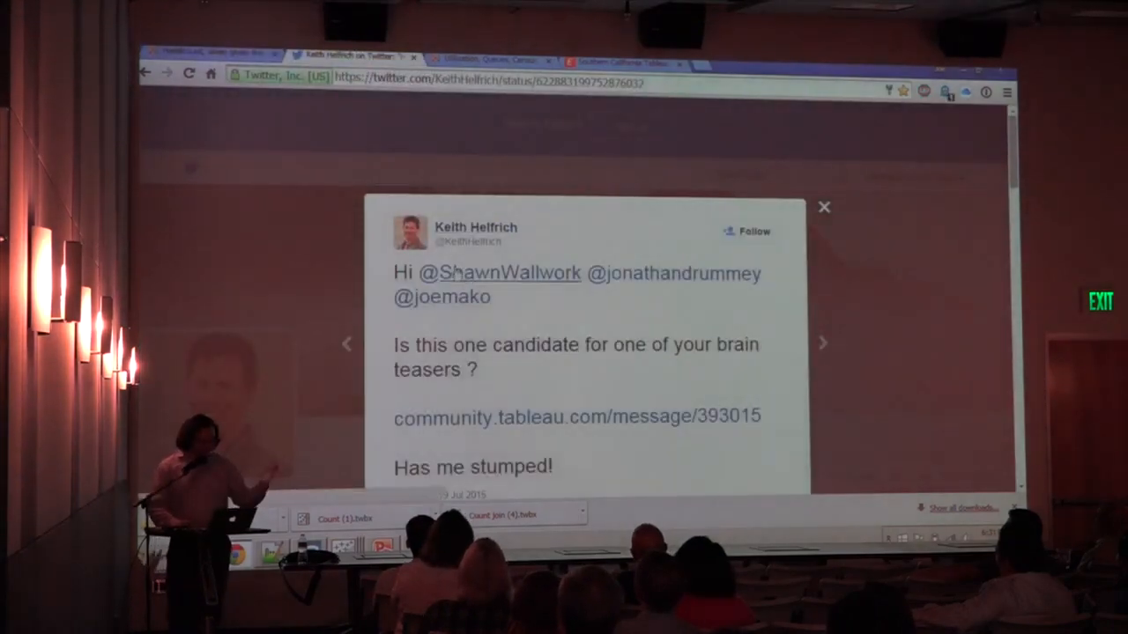
mouse_move(677, 364)
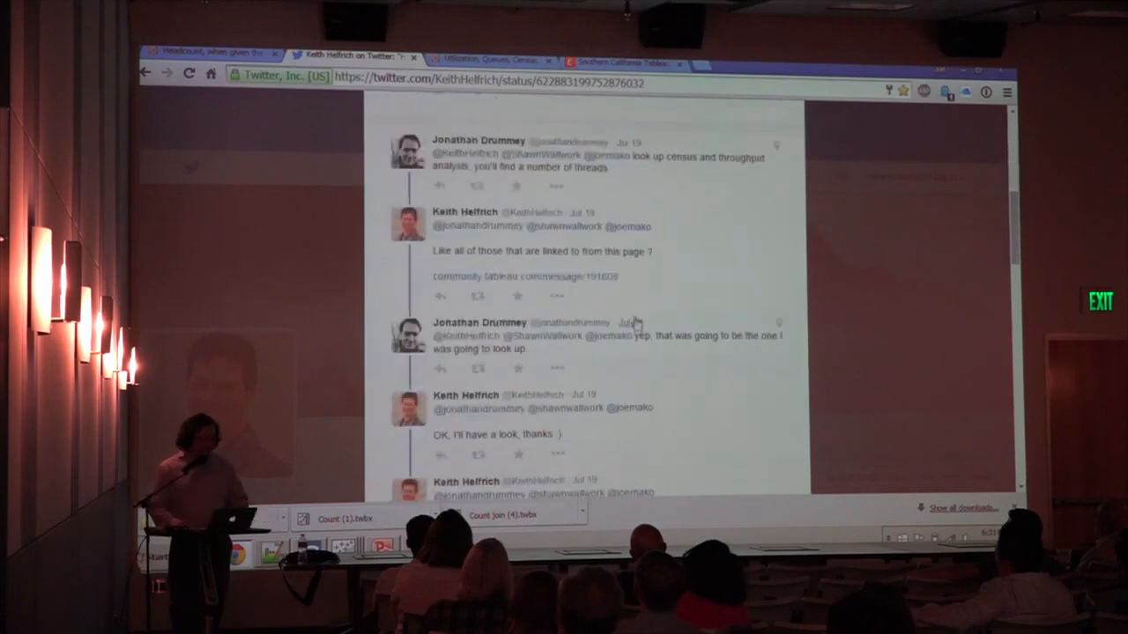
scroll(down, 3)
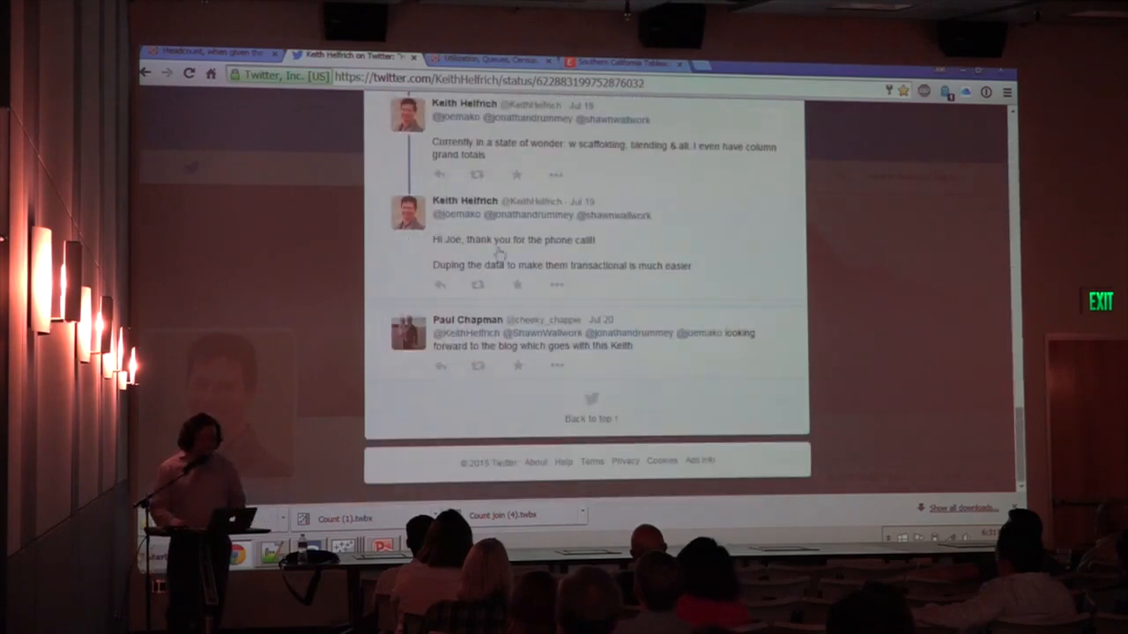
click(211, 53)
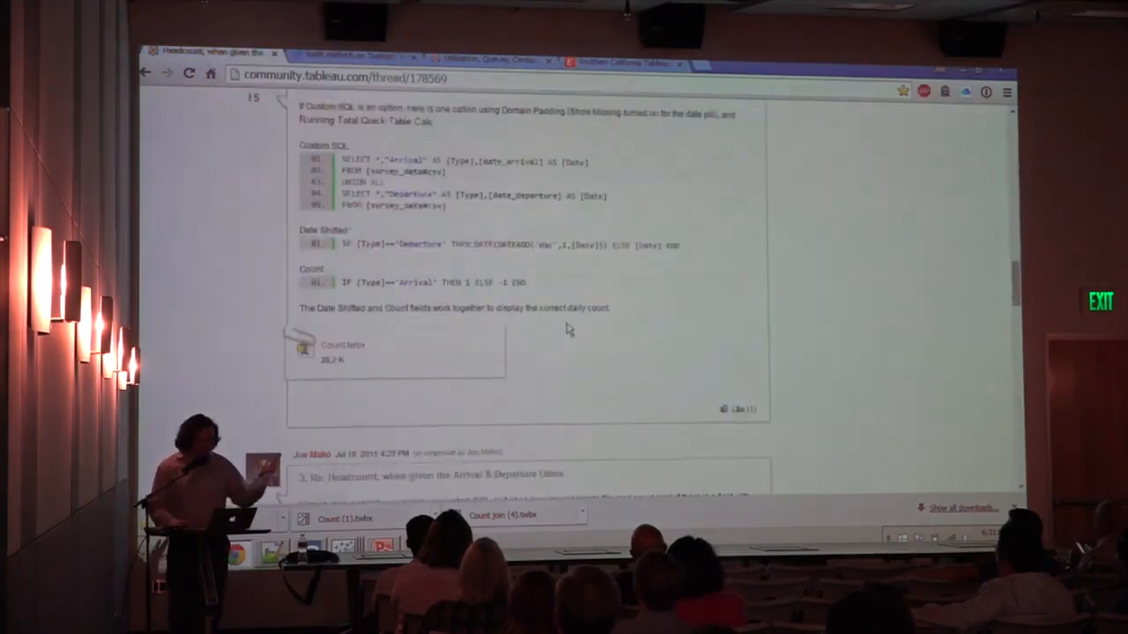
scroll(down, 3)
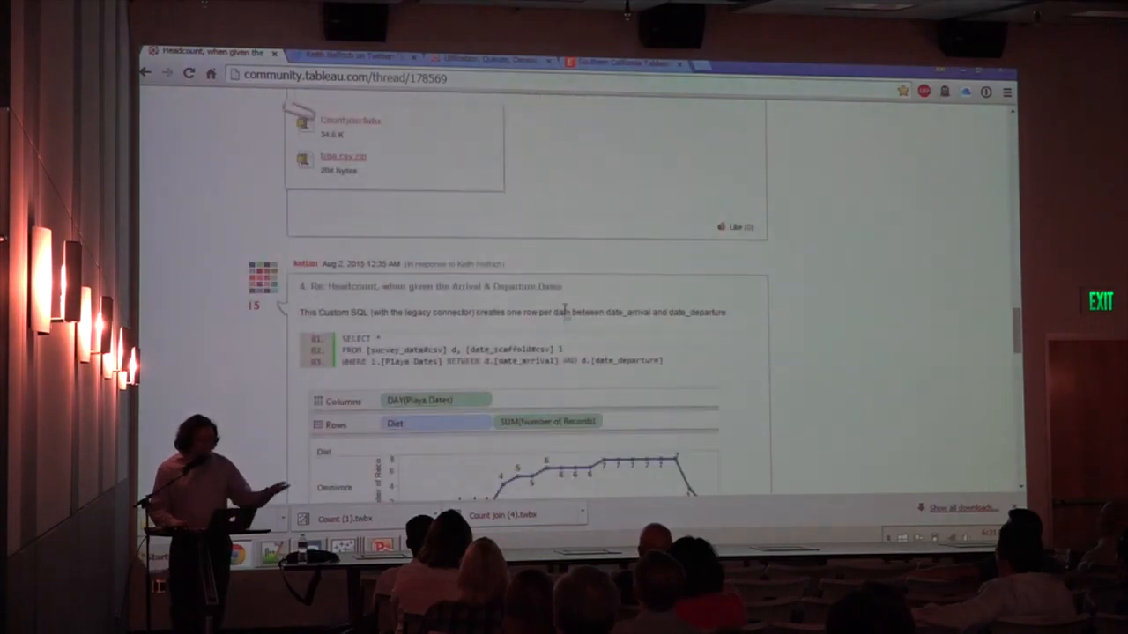
scroll(down, 3)
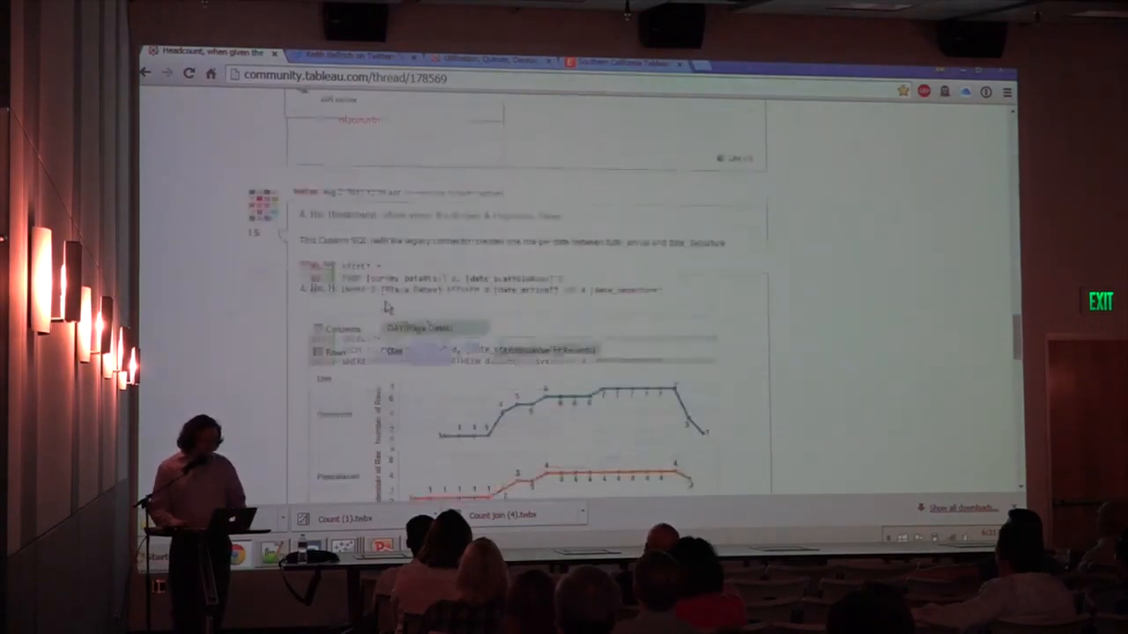
scroll(down, 3)
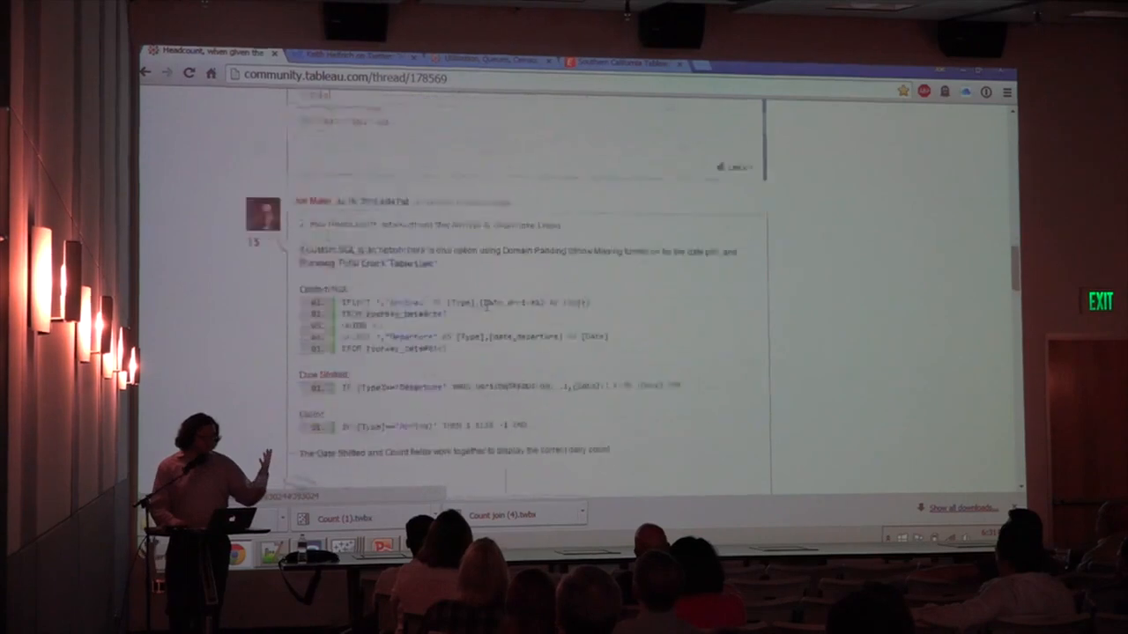
scroll(down, 3)
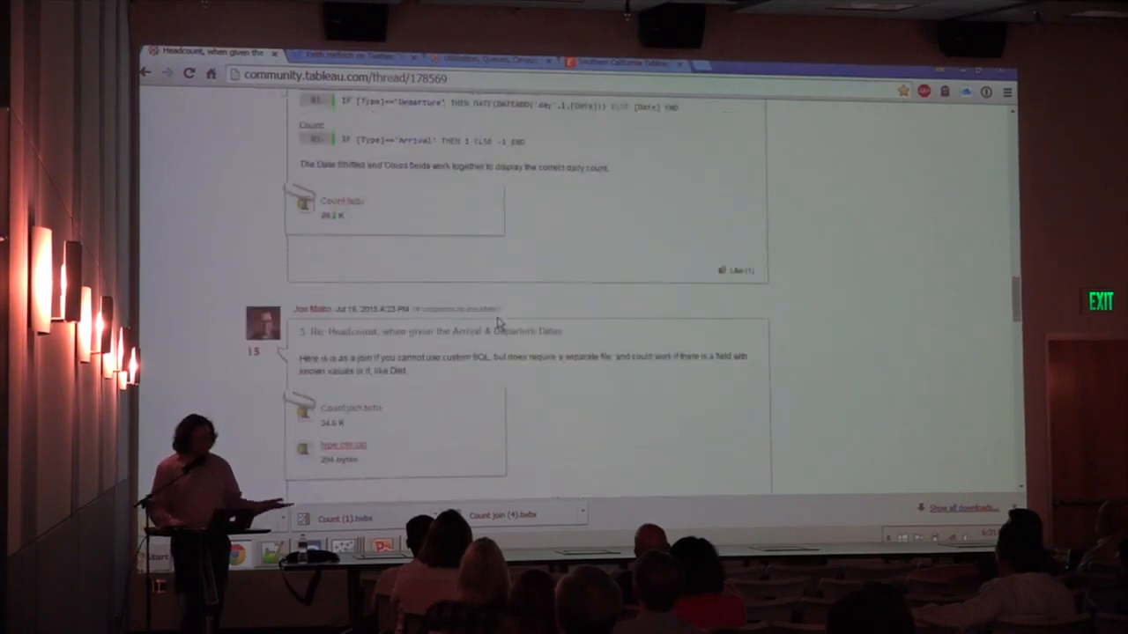
- Glance at the Twitter conversation about the problem, then return to the forum thread
scroll(up, 3)
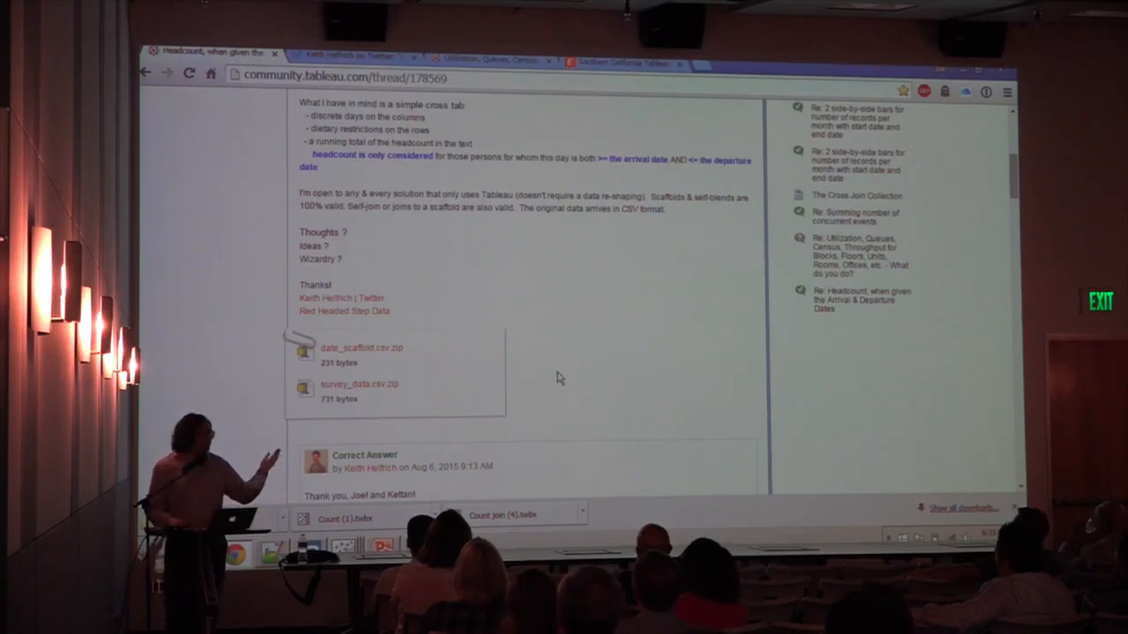
scroll(up, 3)
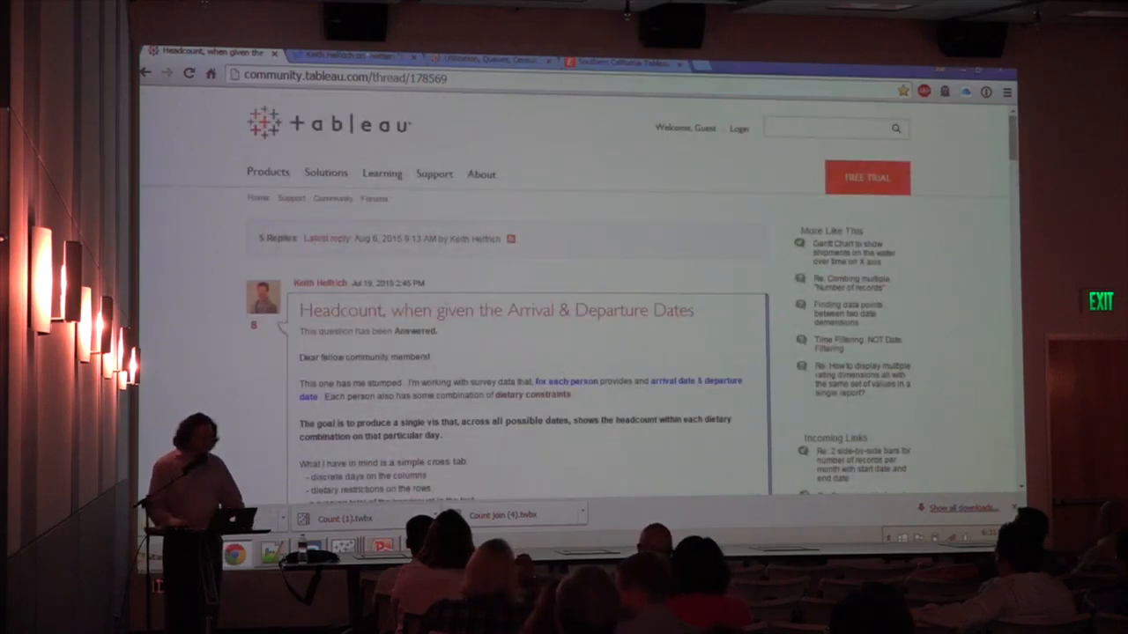
click(357, 57)
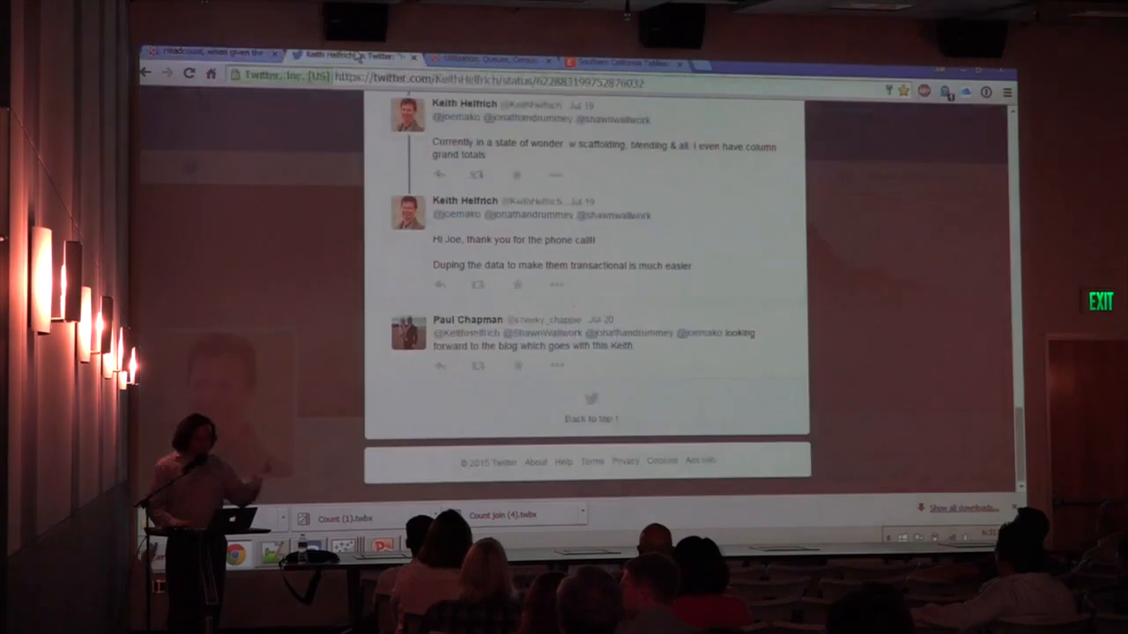
click(211, 54)
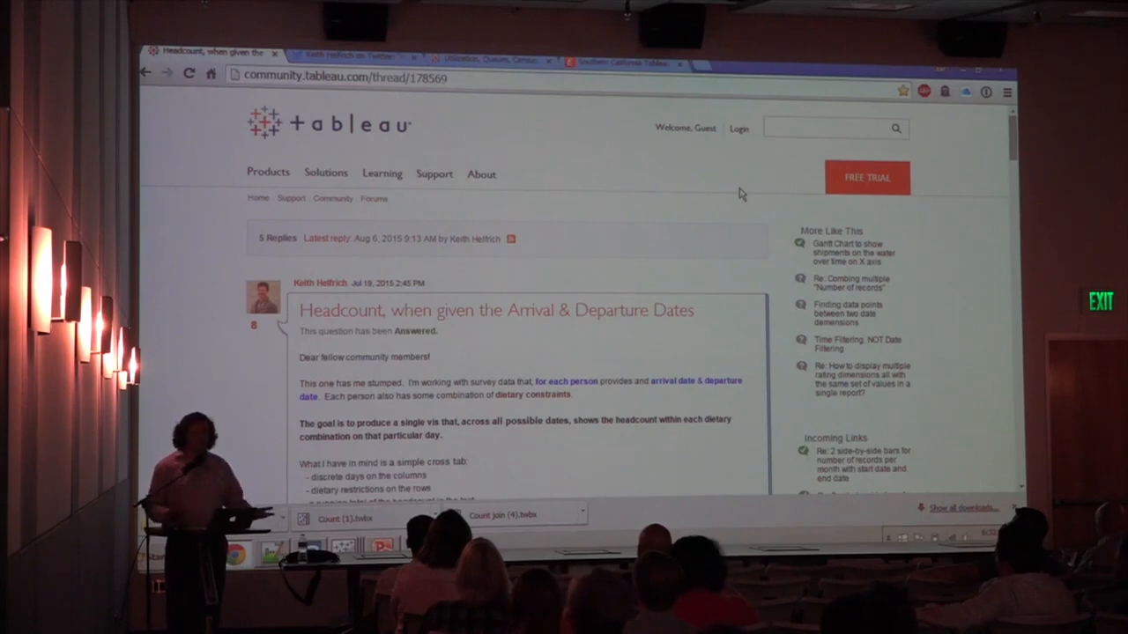
scroll(down, 3)
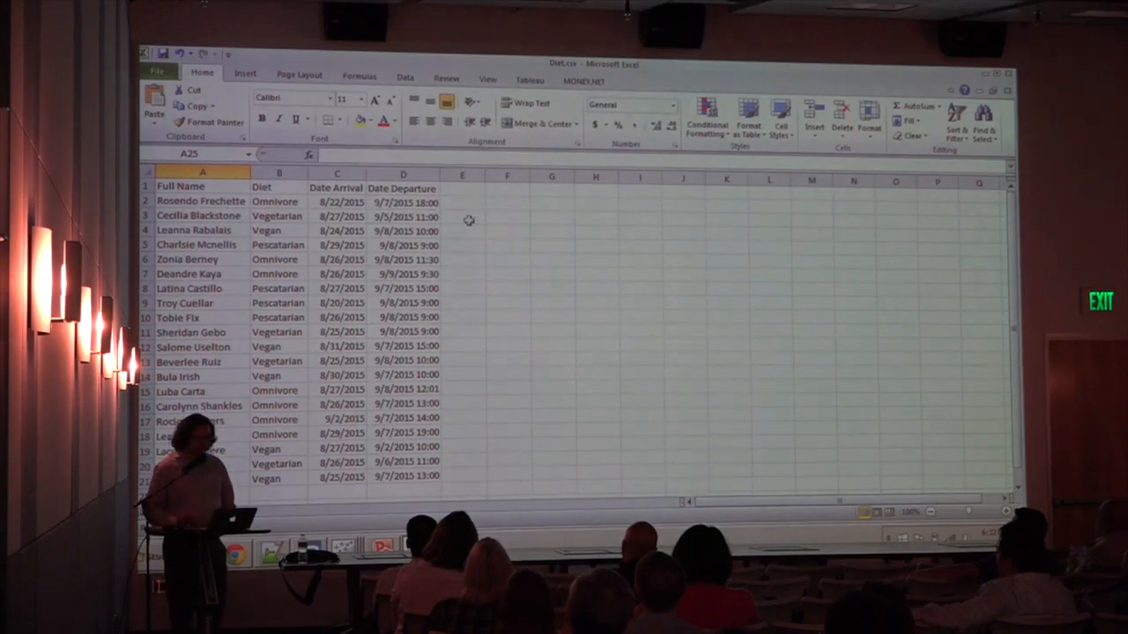
- Select the first arrival date in cell C2 of the Diet sheet
click(336, 202)
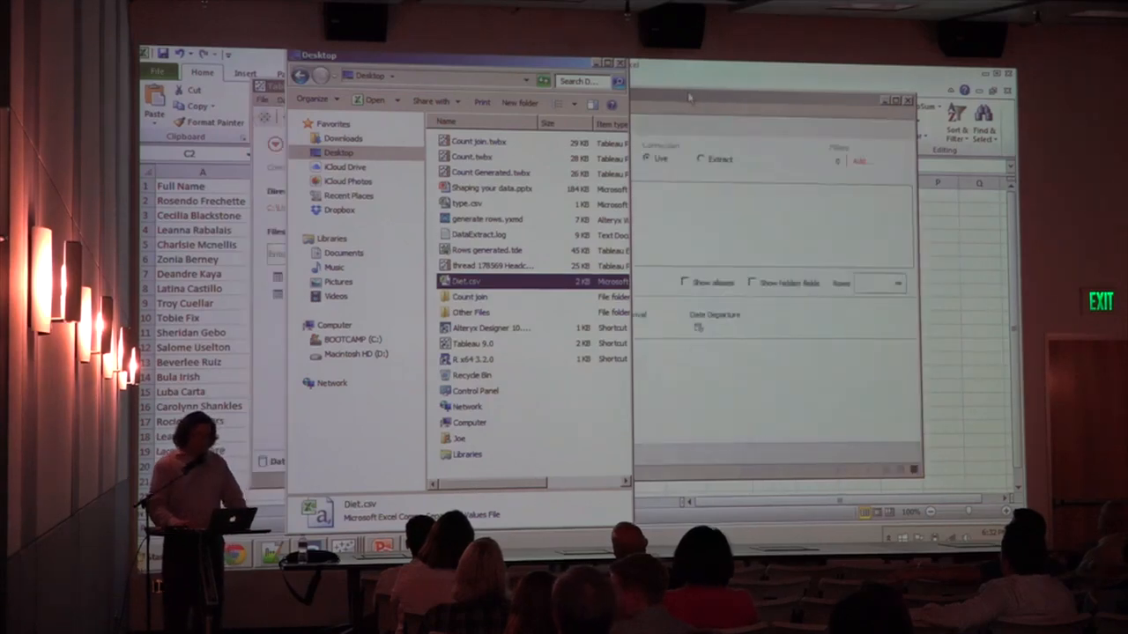
- Load Diet.csv, put Date Arrival on Columns, and turn the record count into a running total
double_click(466, 281)
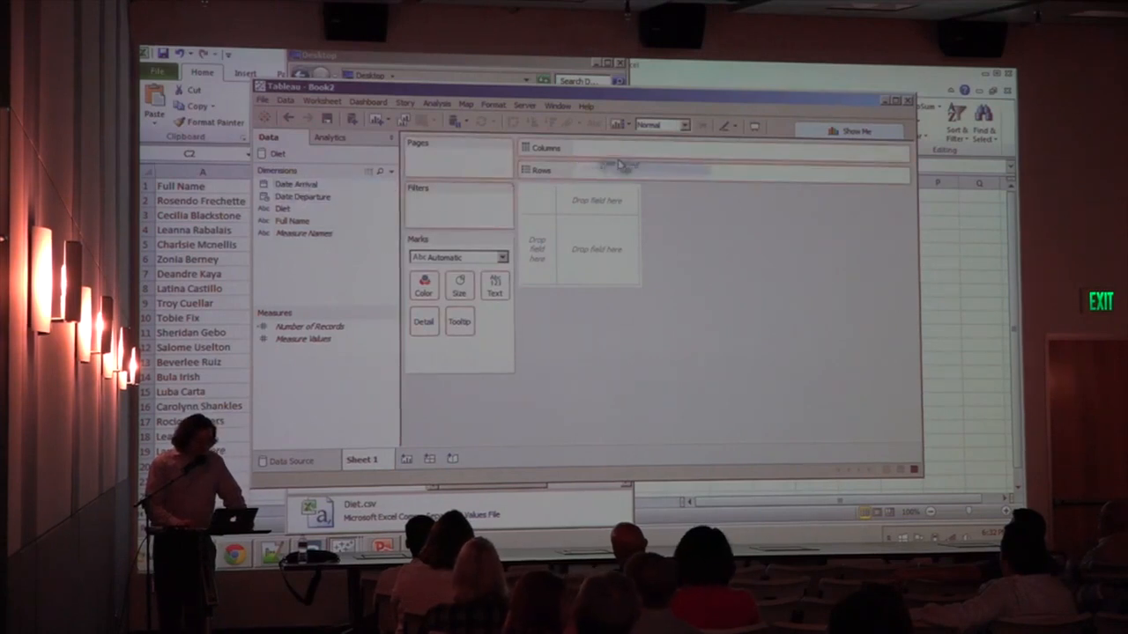
drag(295, 184, 617, 170)
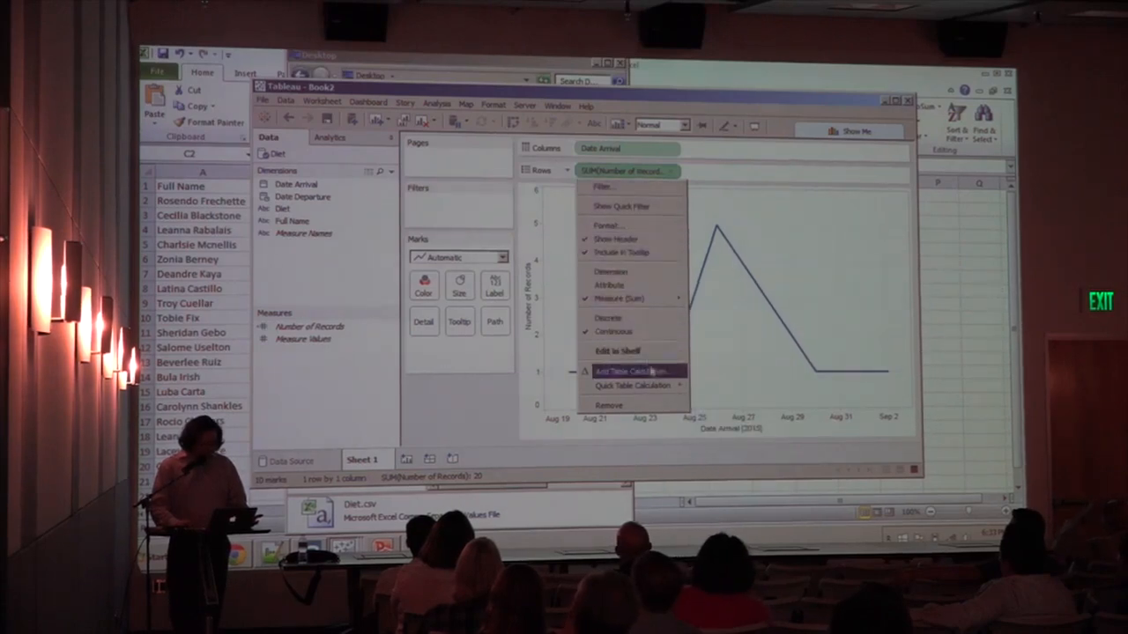
click(631, 371)
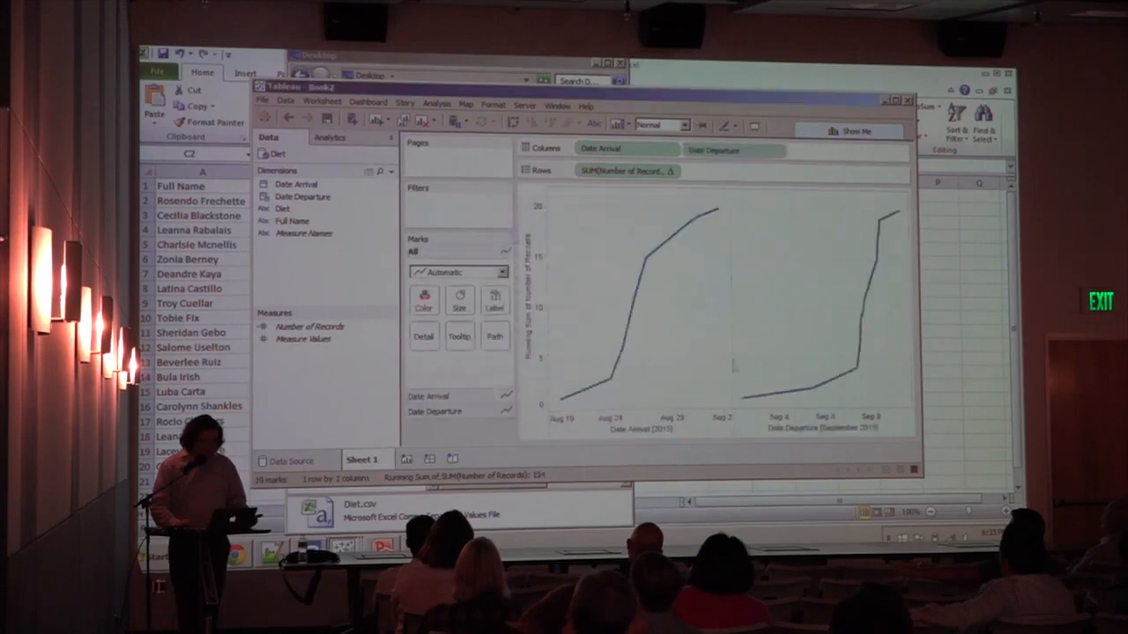
mouse_move(626, 378)
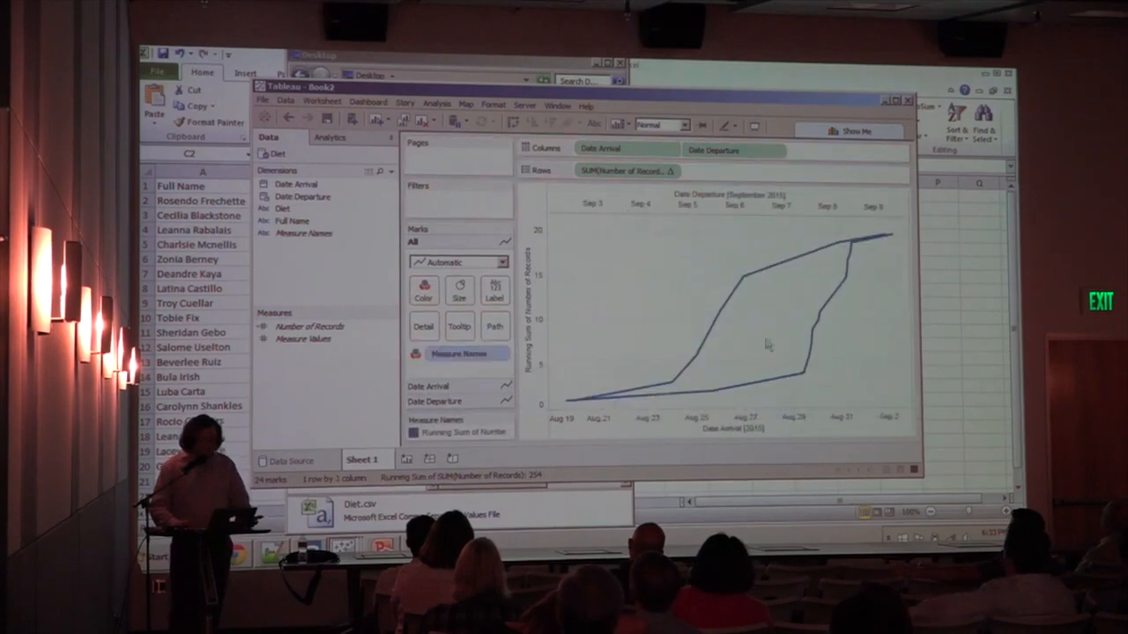
mouse_move(753, 368)
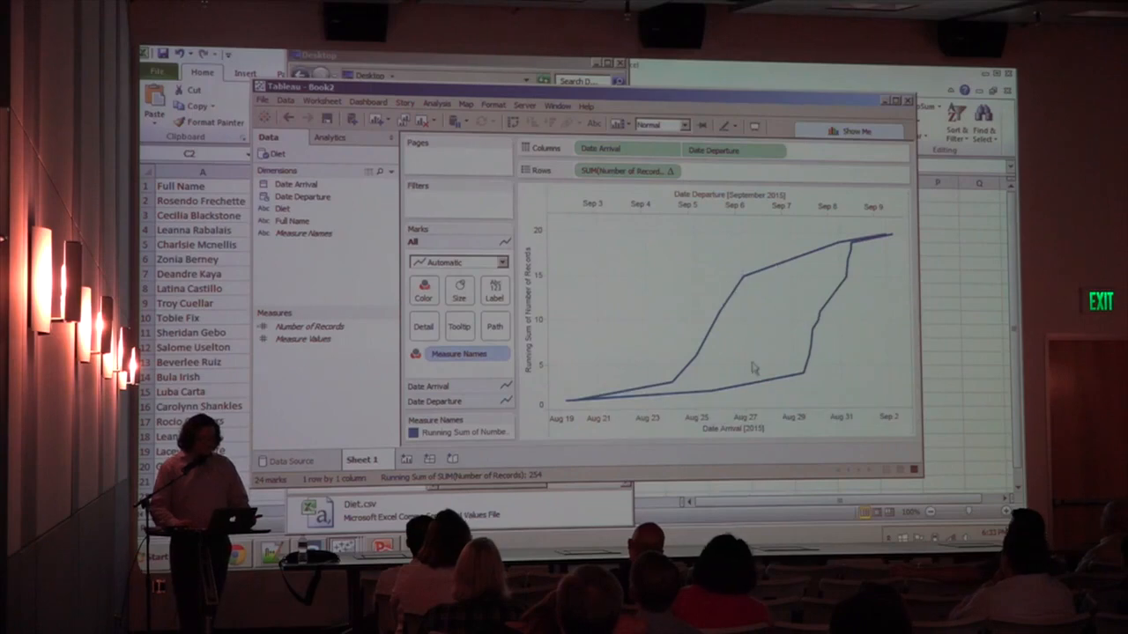
mouse_move(736, 282)
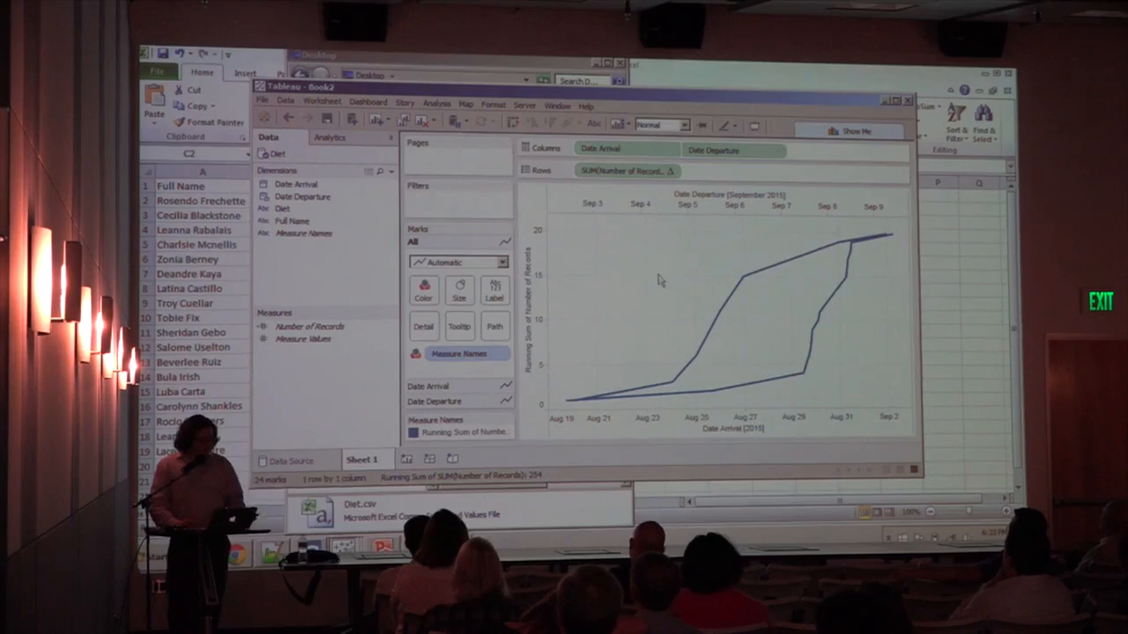
mouse_move(665, 288)
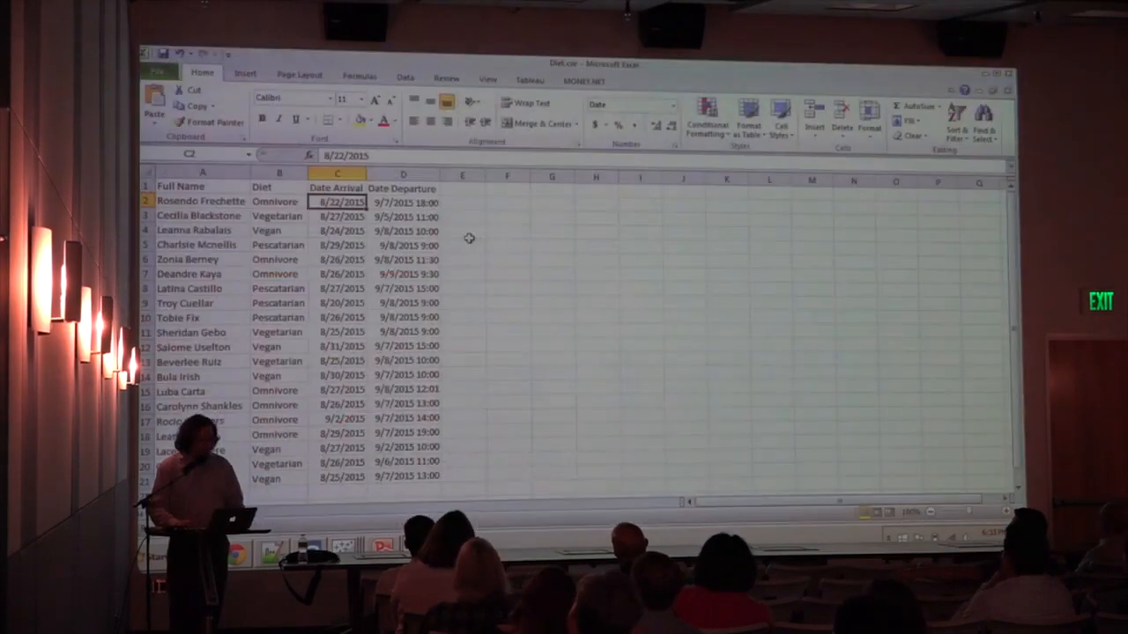
mouse_move(473, 282)
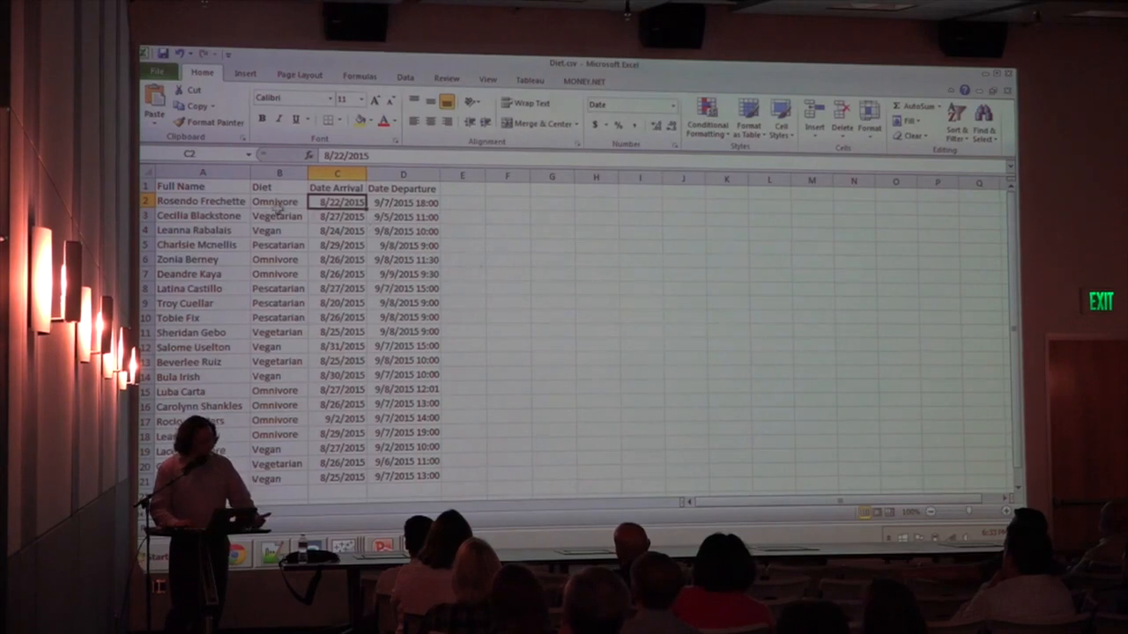
- Select across the Diet sheet rows to review the table
drag(180, 186, 402, 476)
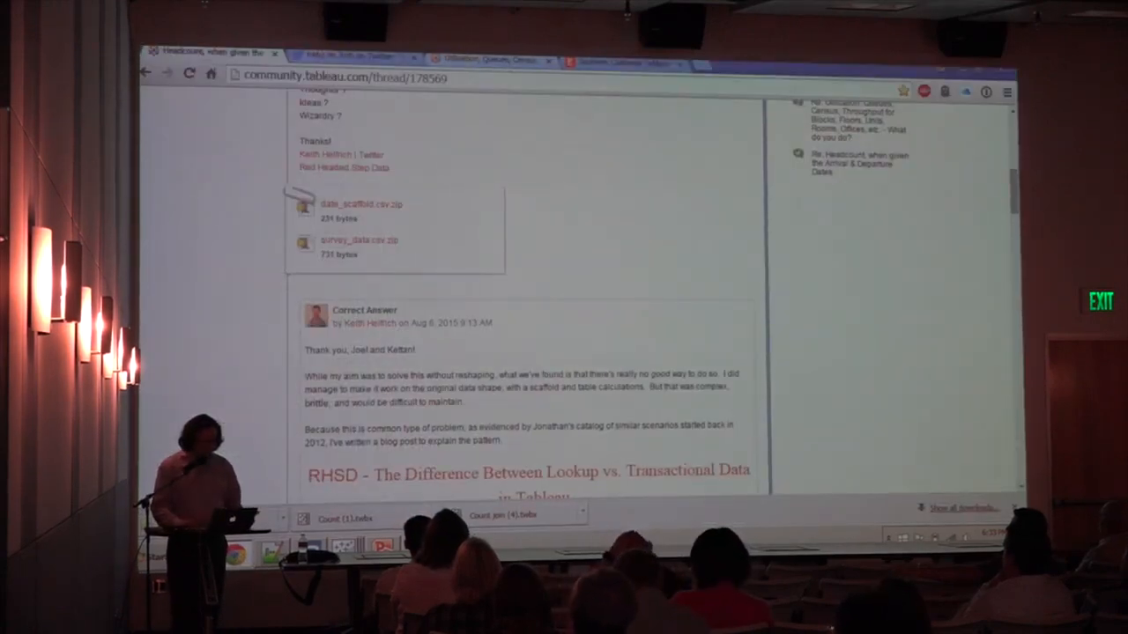
- Scroll the Lookup vs. Transactional Data post down to The Pattern and Type of Question sections
scroll(down, 3)
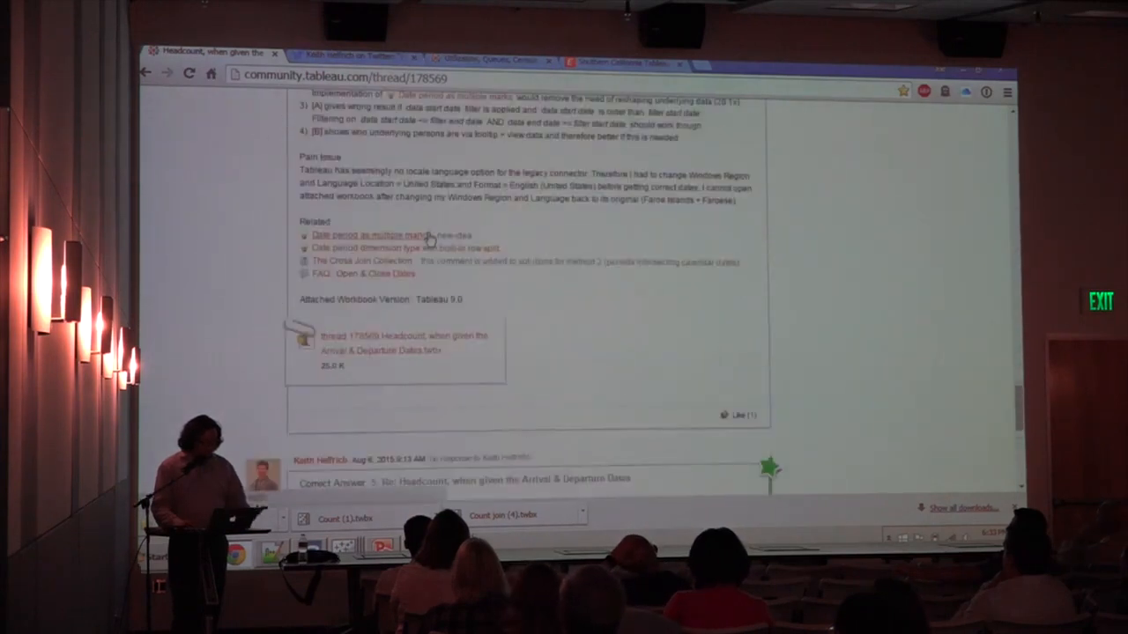
scroll(down, 3)
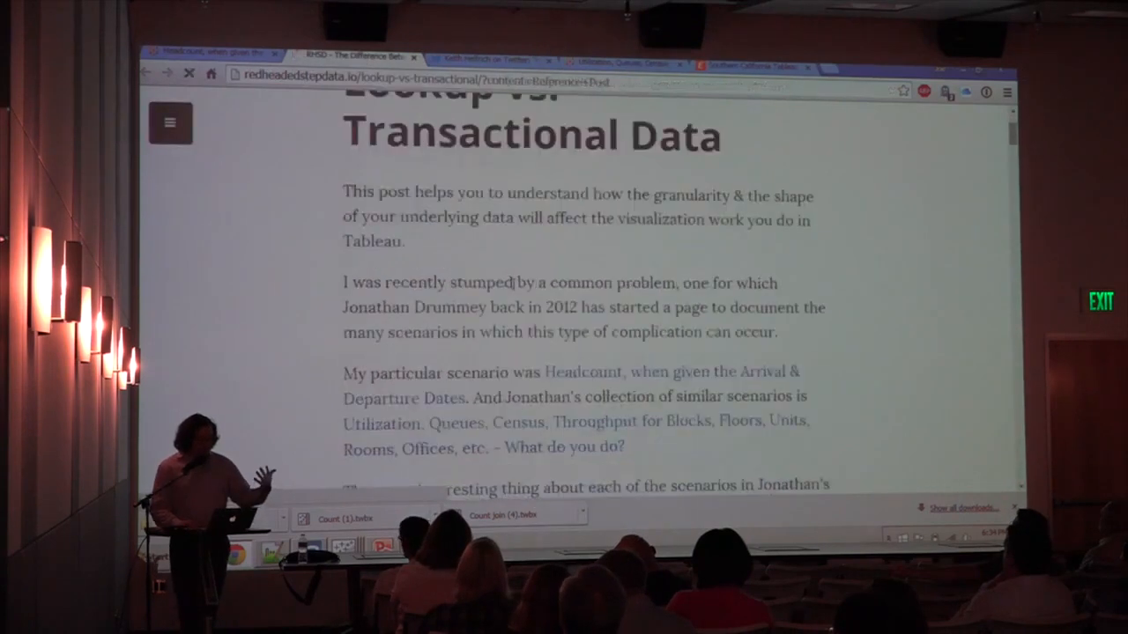
scroll(up, 3)
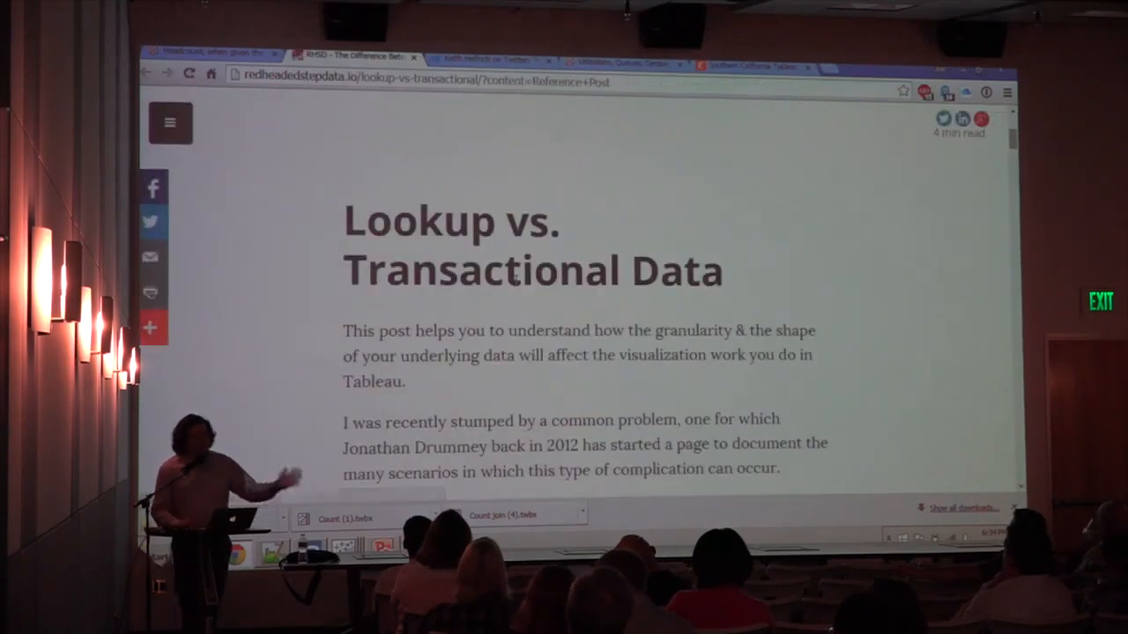
mouse_move(545, 303)
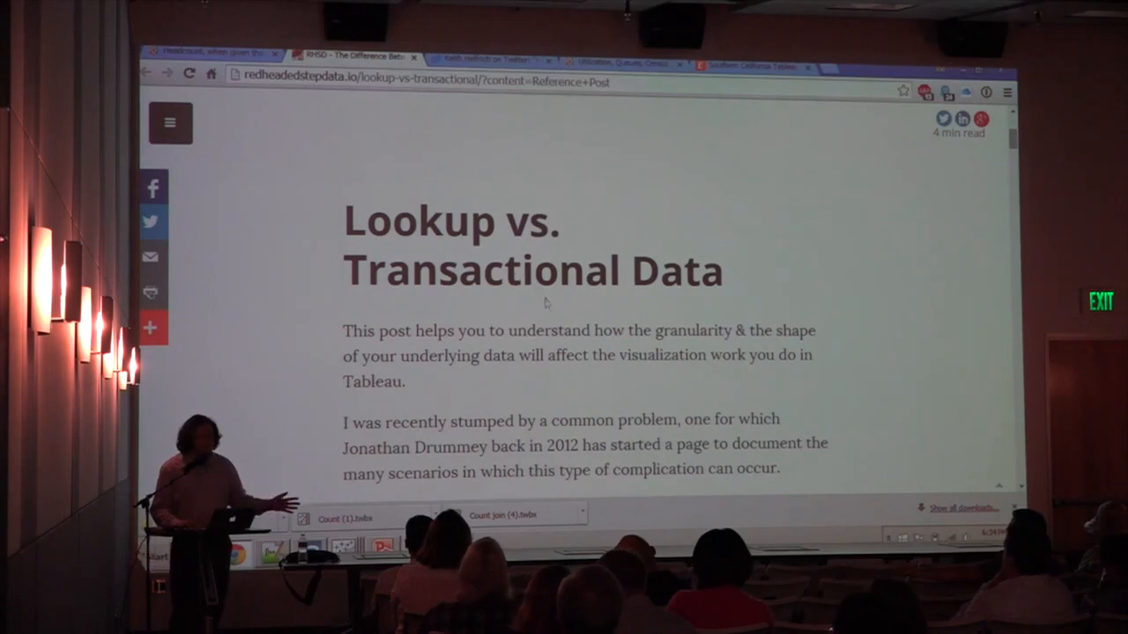
scroll(down, 3)
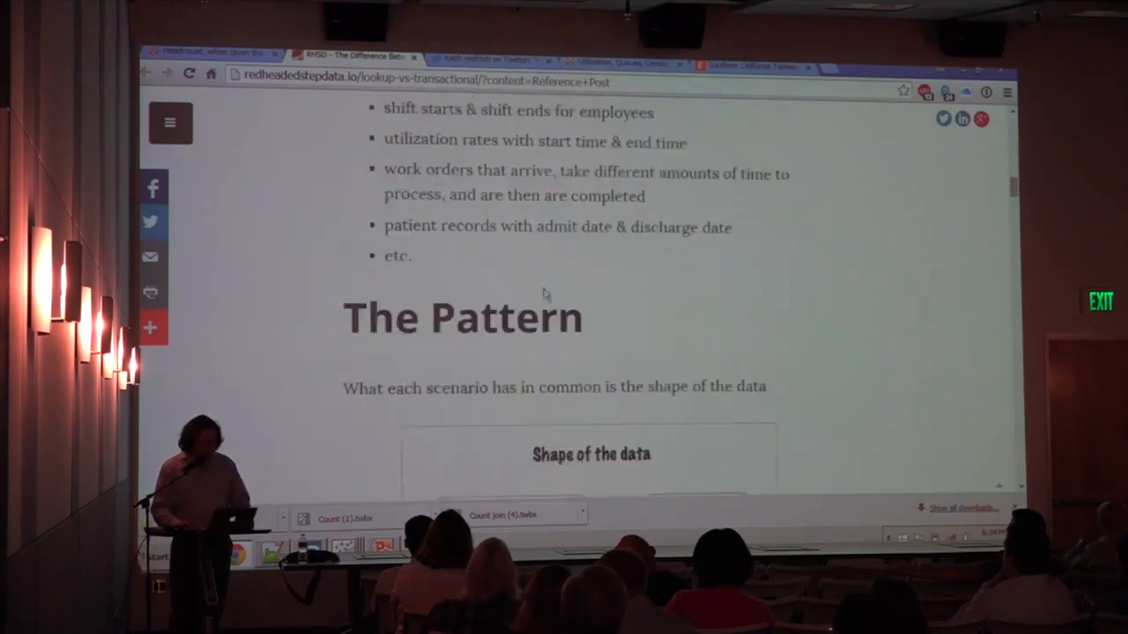
scroll(down, 3)
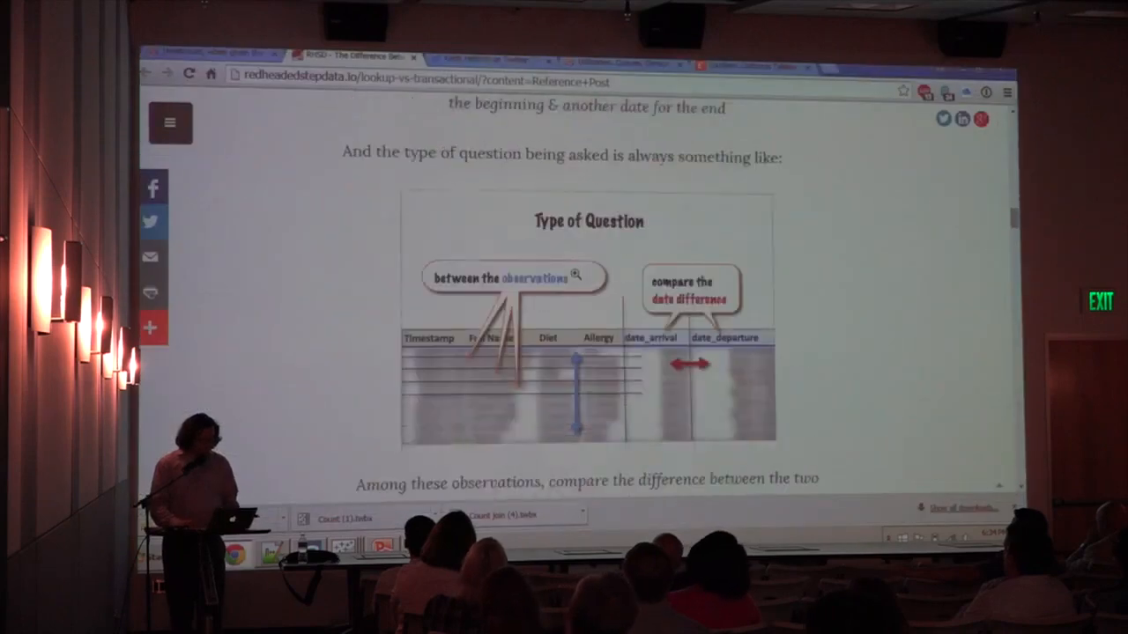
scroll(down, 3)
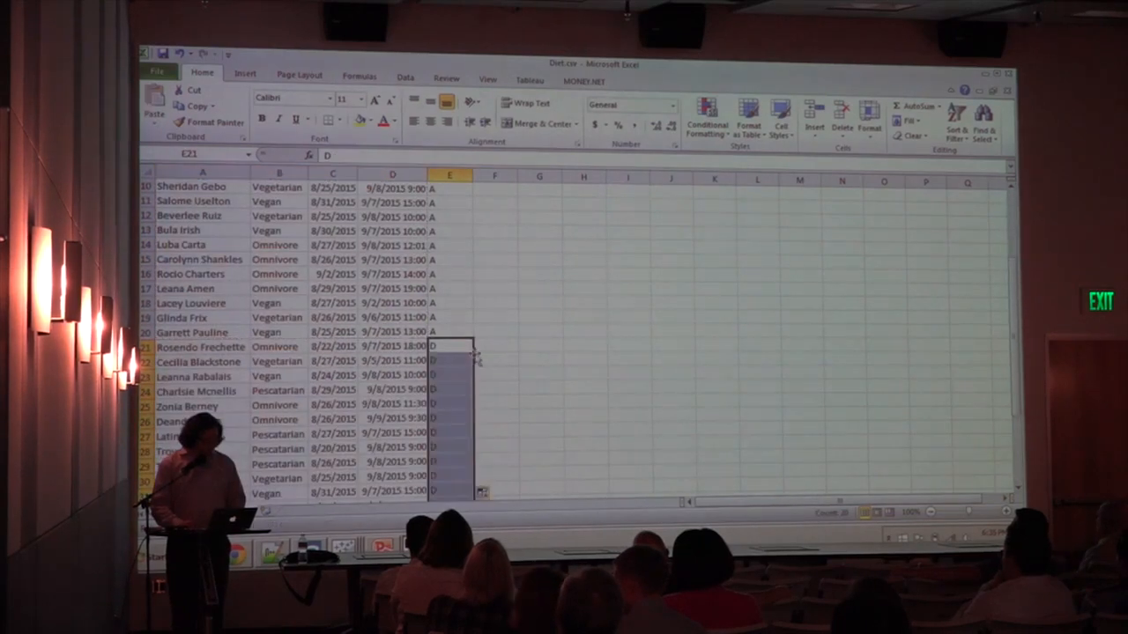
- Browse the reshaped Diet.csv rows of name, diet, A/D marker and date
click(494, 186)
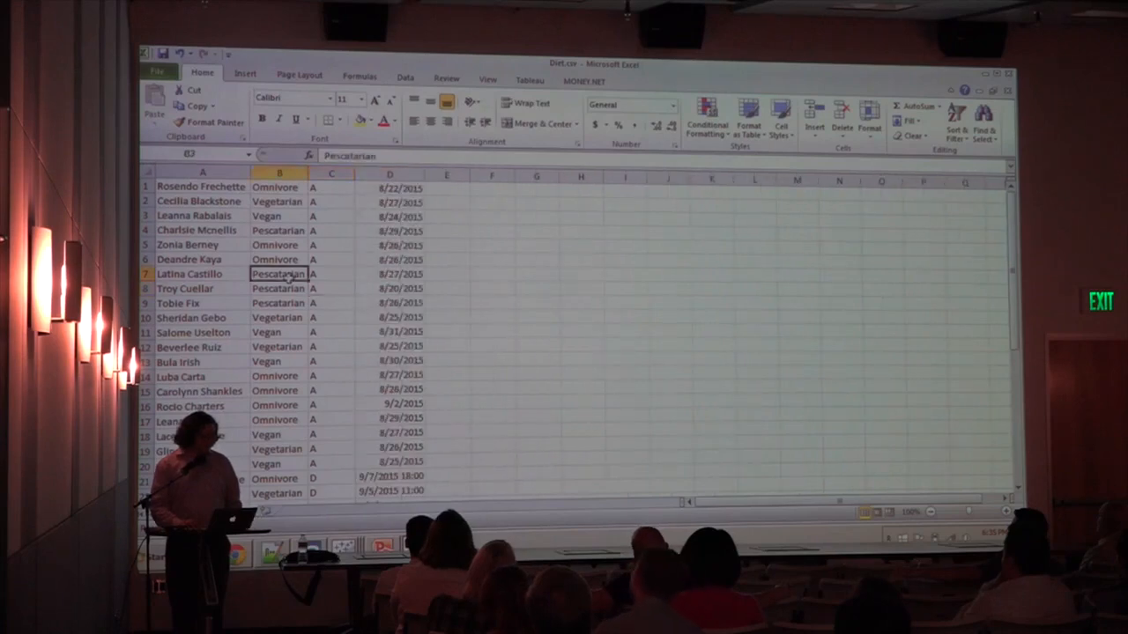
scroll(down, 3)
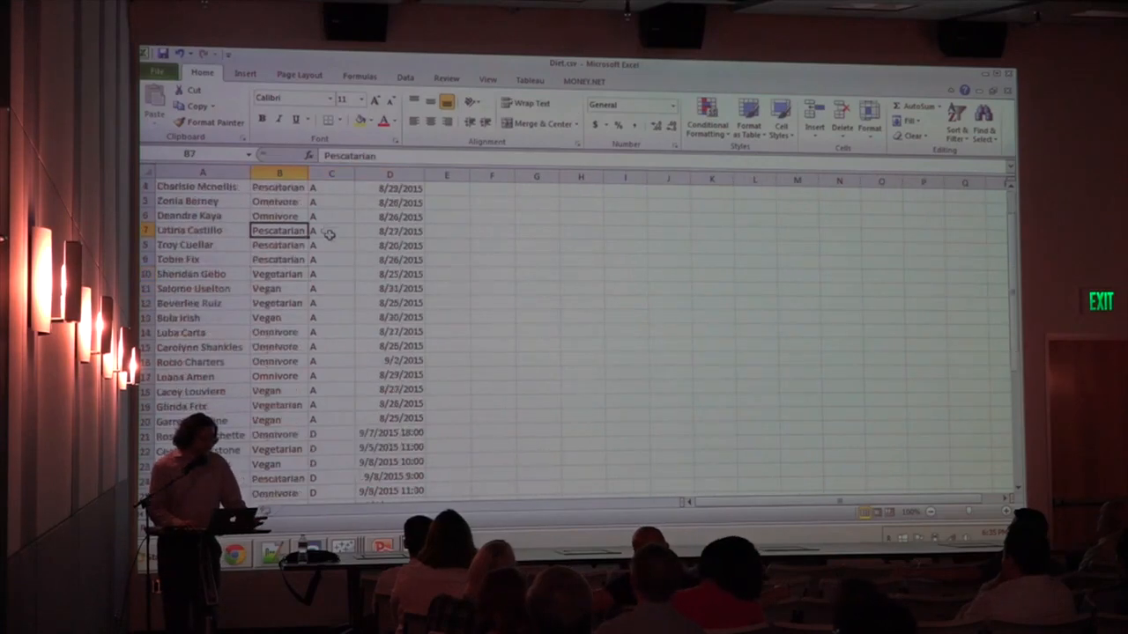
scroll(up, 3)
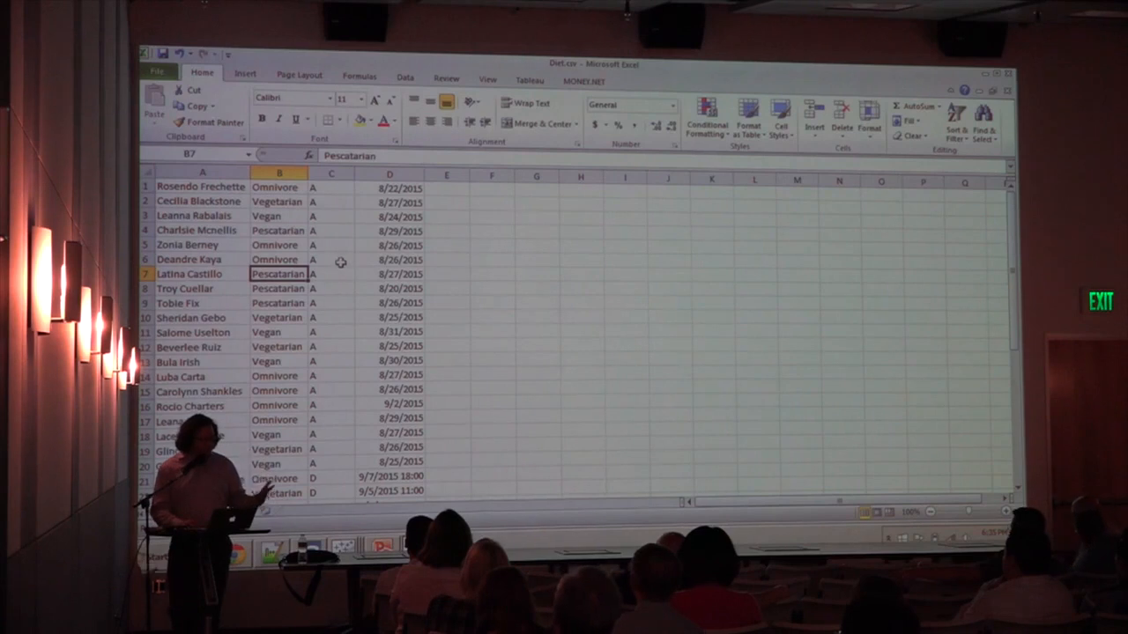
mouse_move(379, 359)
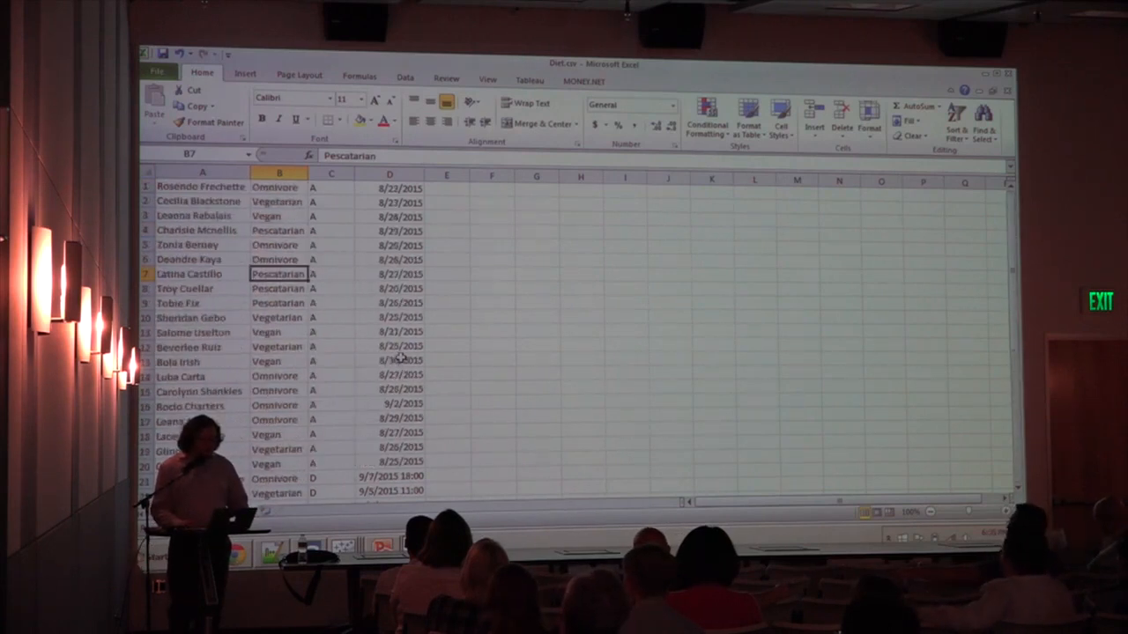
mouse_move(350, 249)
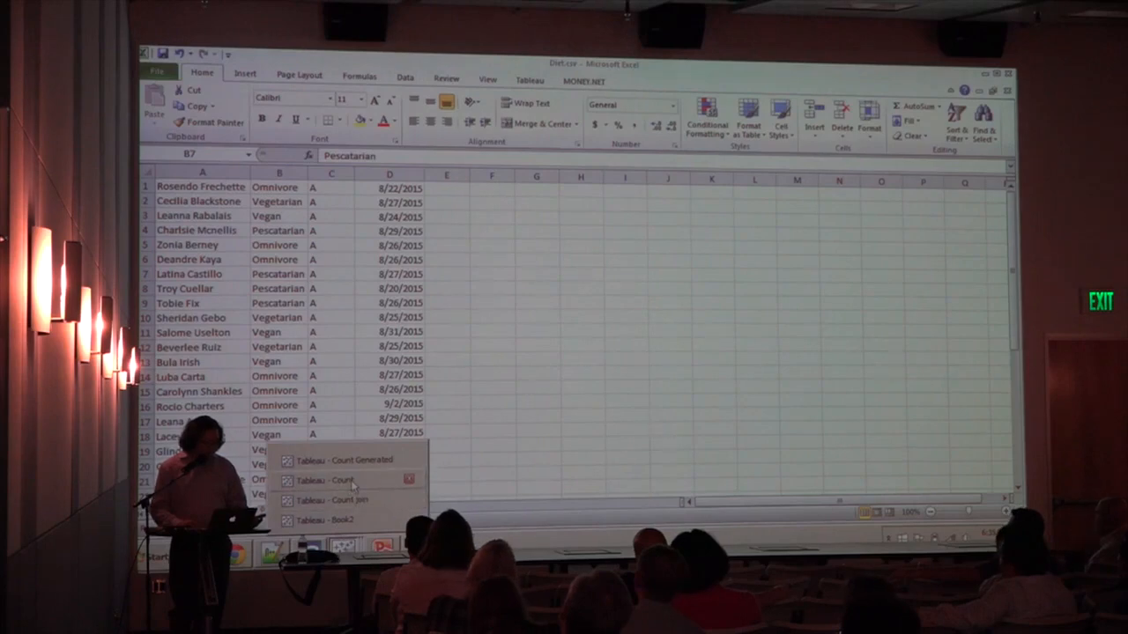
- Switch to the Count workbook and review the Type-based Count formula, then close the editor
click(324, 480)
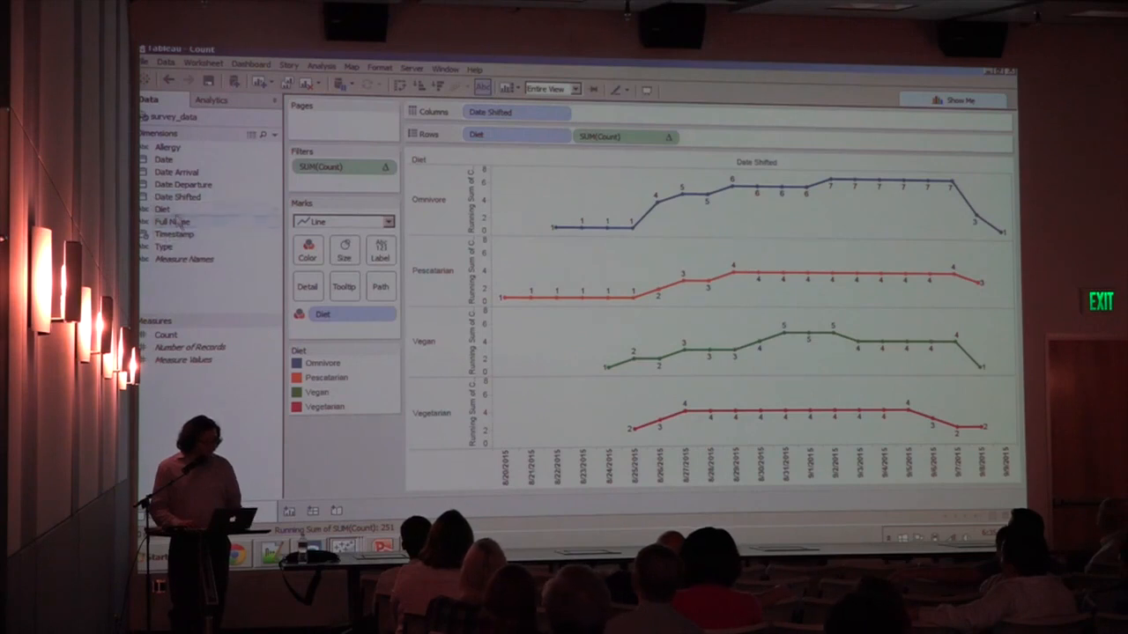
right_click(177, 197)
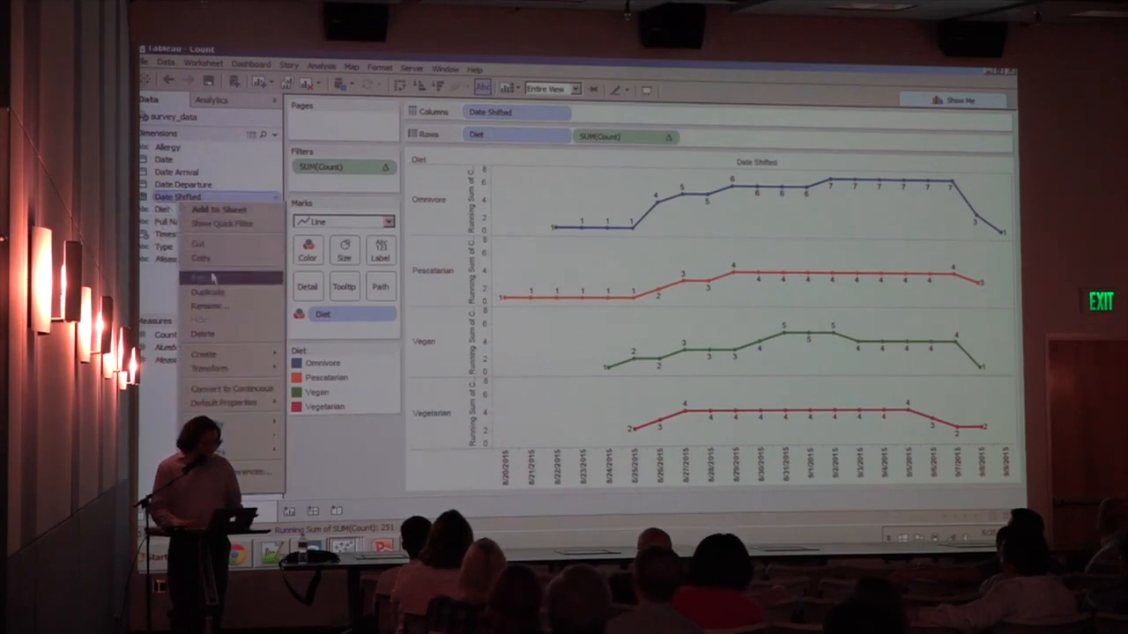
click(200, 277)
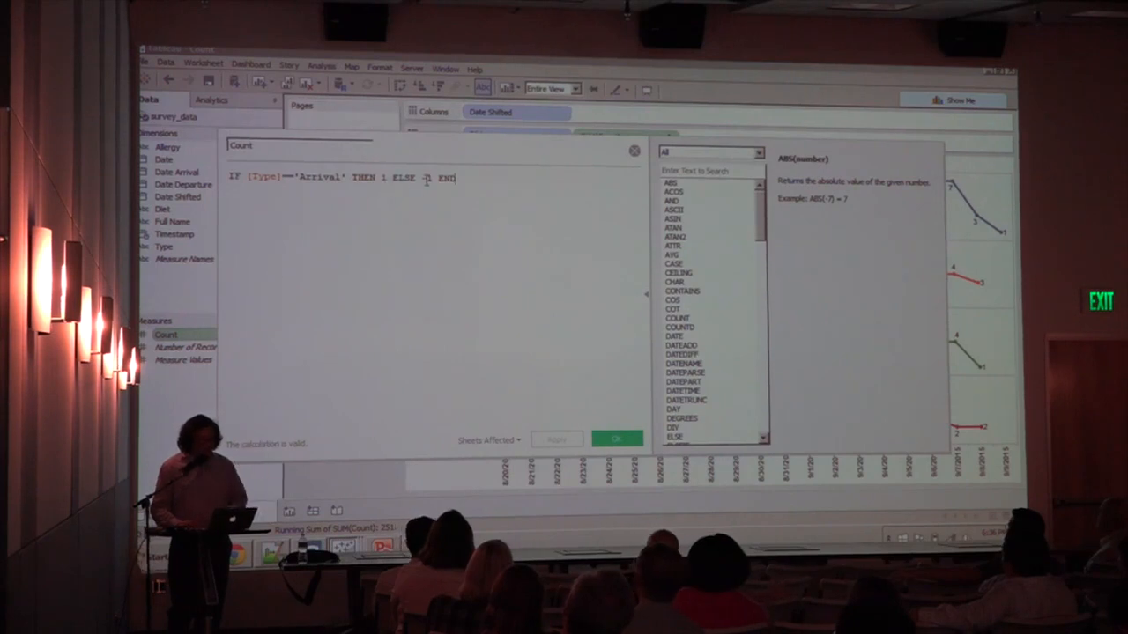
click(617, 439)
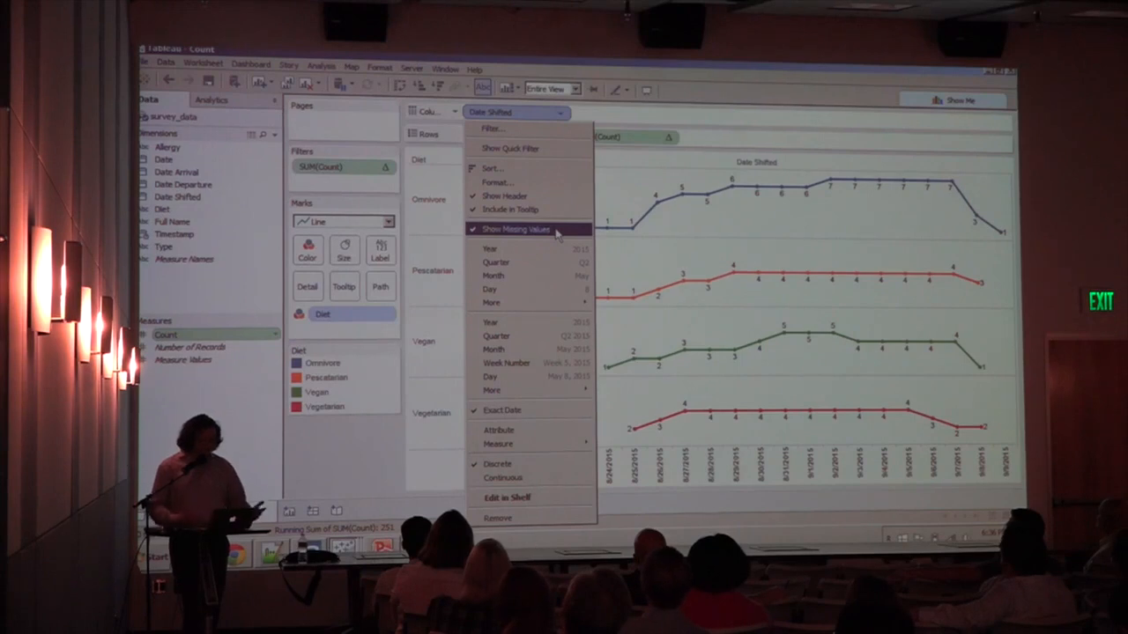
- Dismiss the Date Shifted pill menu without changing the diet headcount chart
click(515, 230)
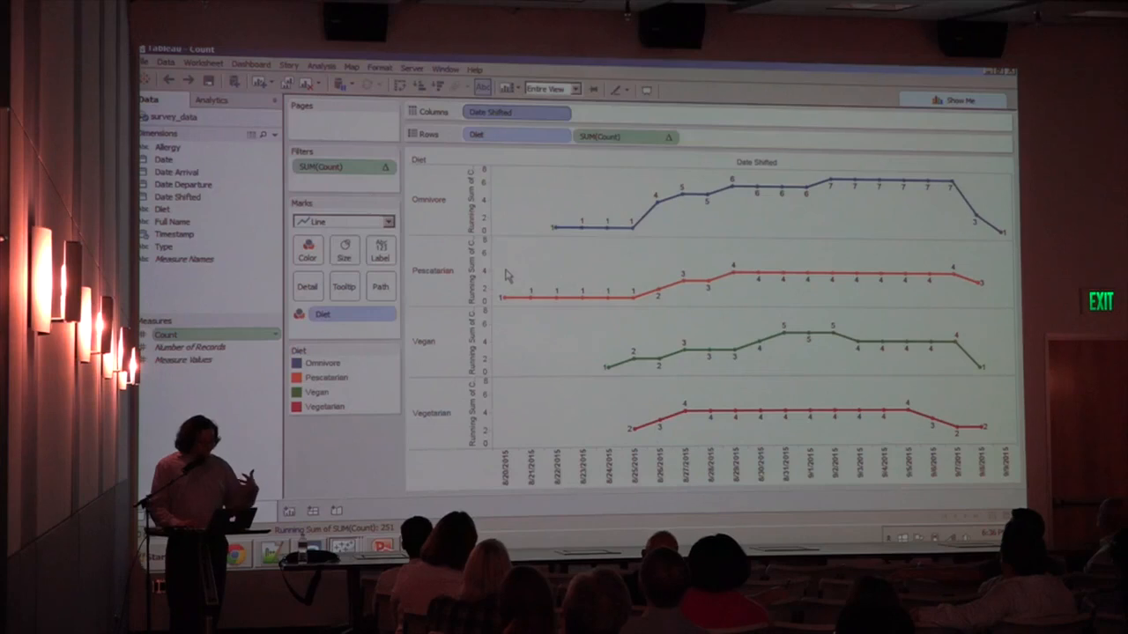
mouse_move(463, 220)
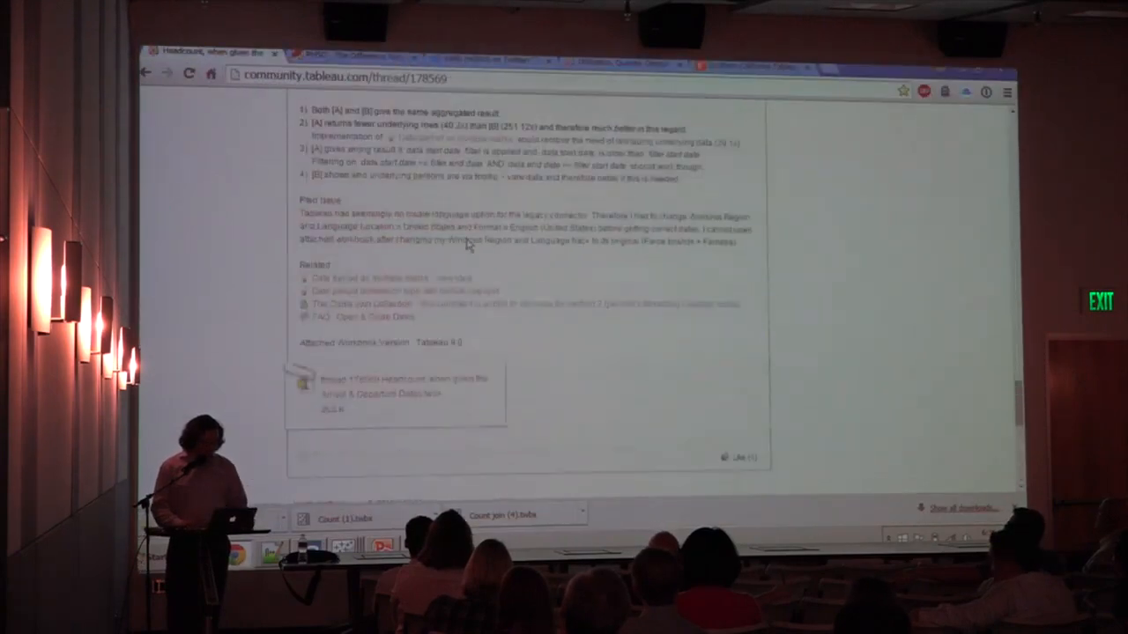
- Scroll the forum thread to reply 4's custom SQL and its headcount line chart
scroll(down, 3)
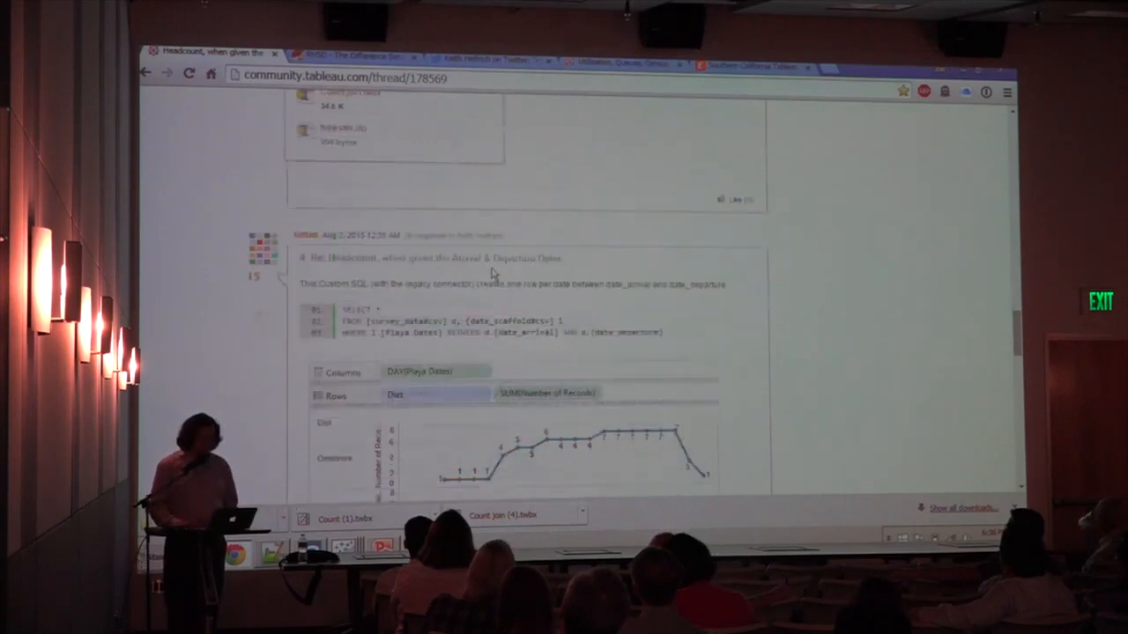
scroll(up, 3)
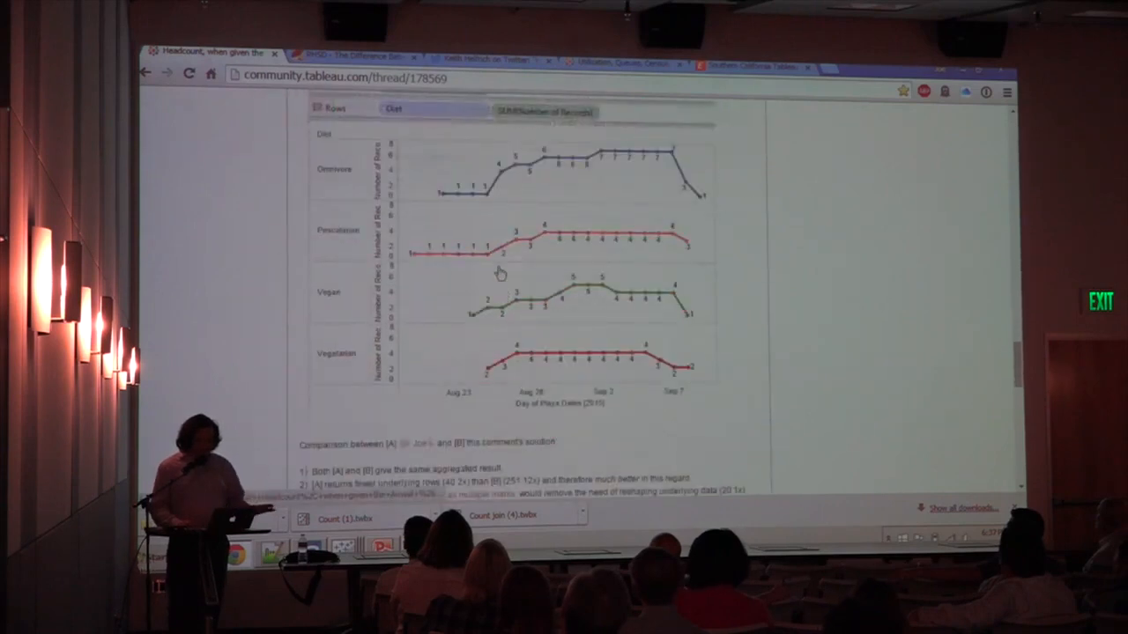
scroll(up, 3)
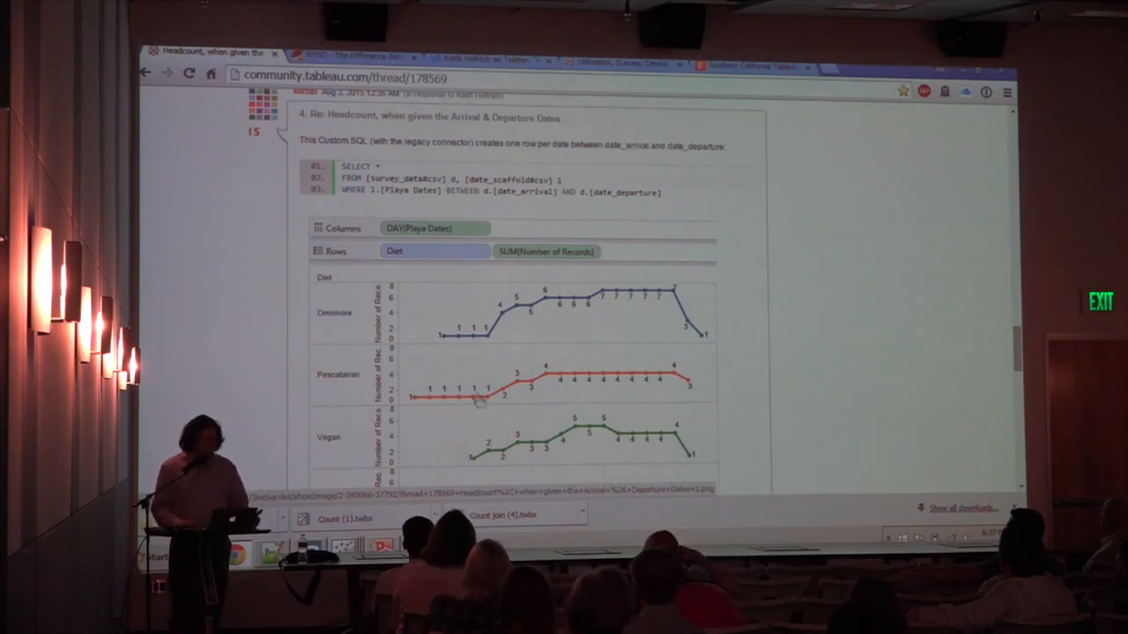
scroll(down, 3)
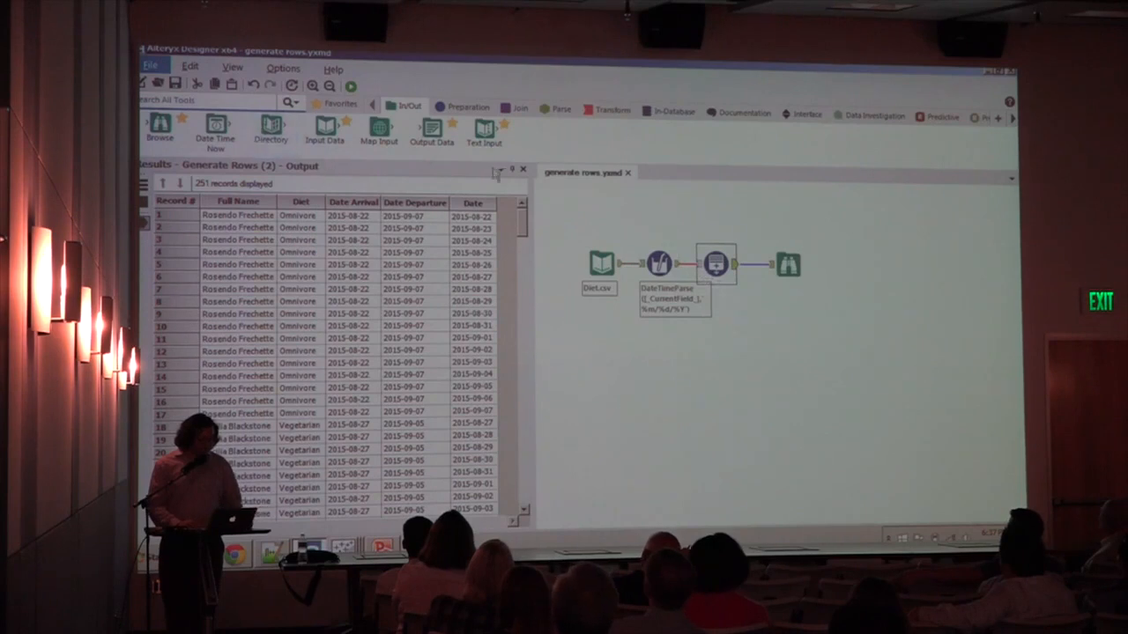
- Show the Generate Rows configuration and browse the 251 generated per-day records
click(233, 68)
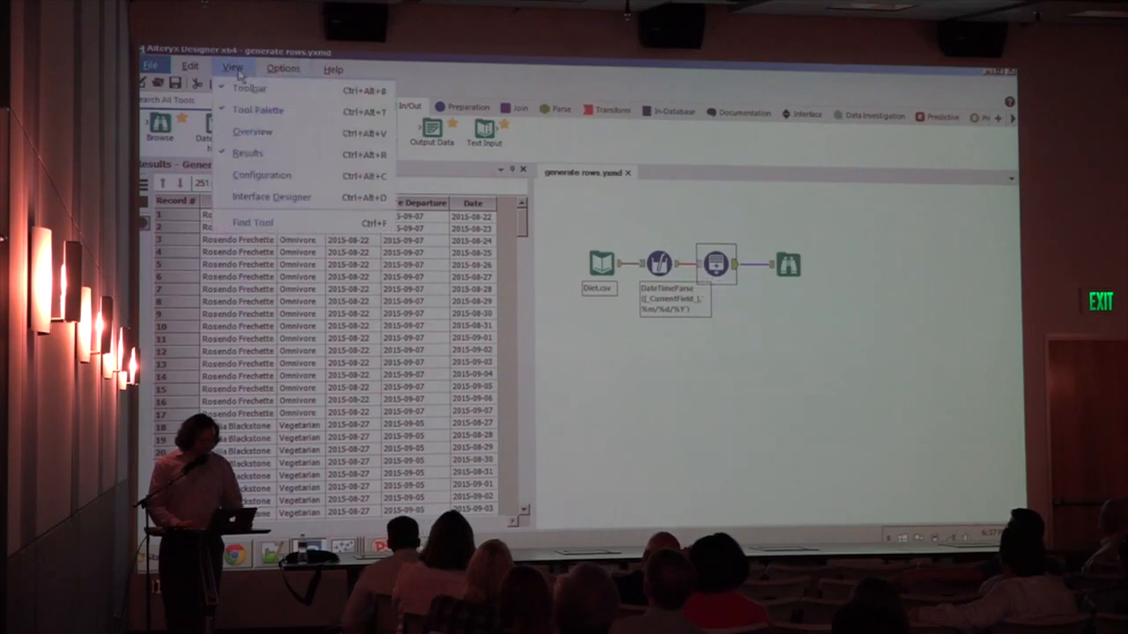
mouse_move(262, 175)
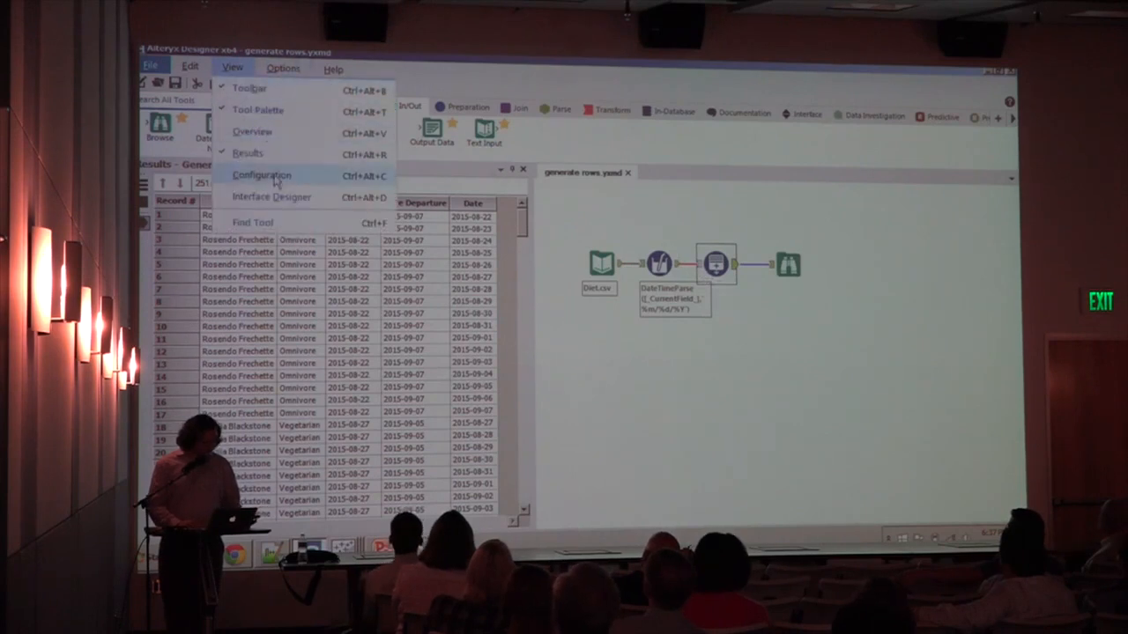
click(261, 175)
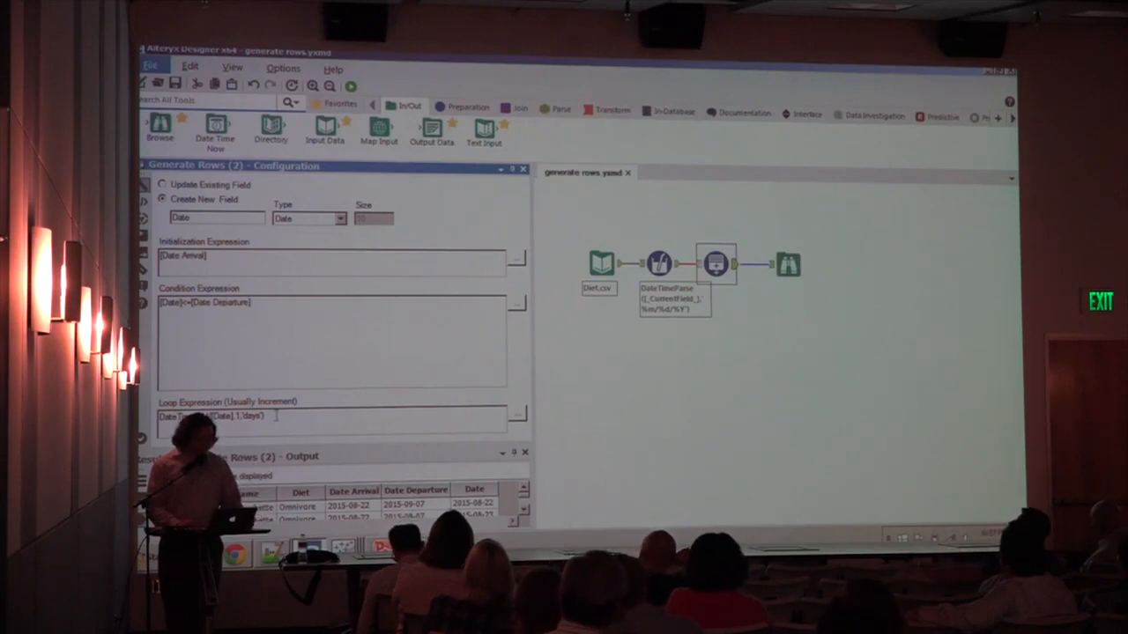
click(600, 264)
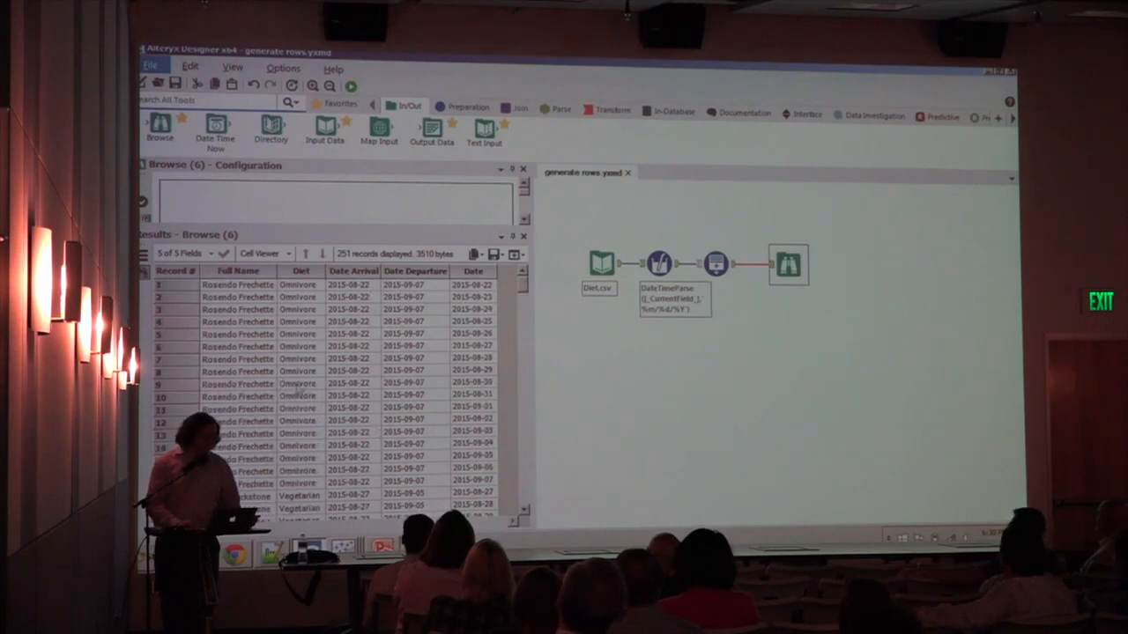
scroll(down, 3)
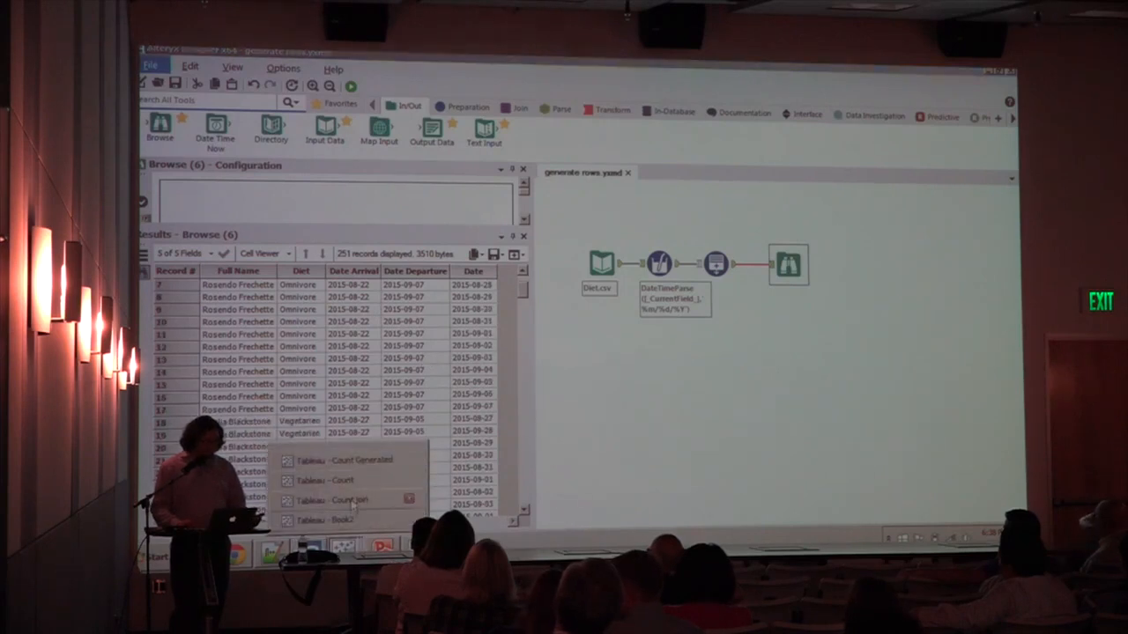
- In the Count Generated workbook, chart headcount by Date per diet with point labels shown
click(339, 460)
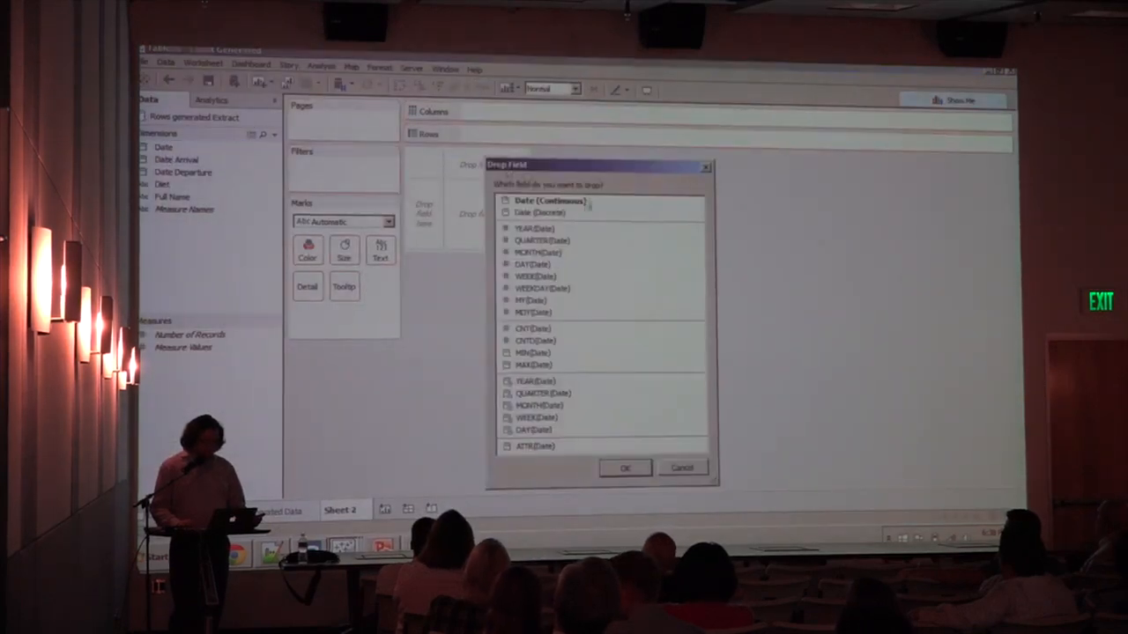
click(625, 467)
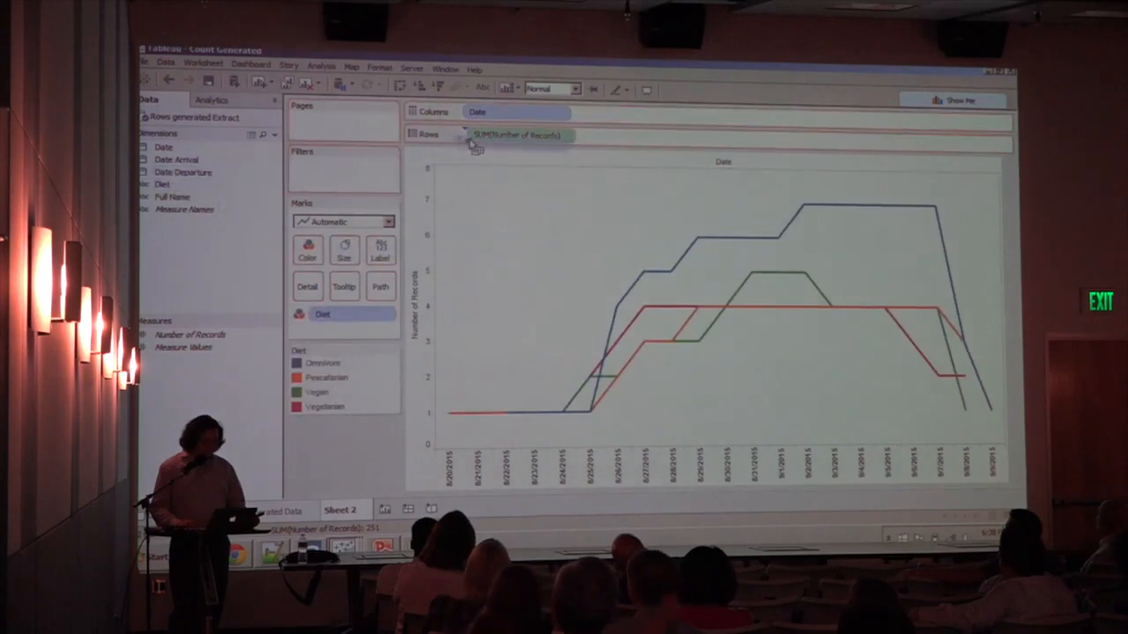
click(379, 251)
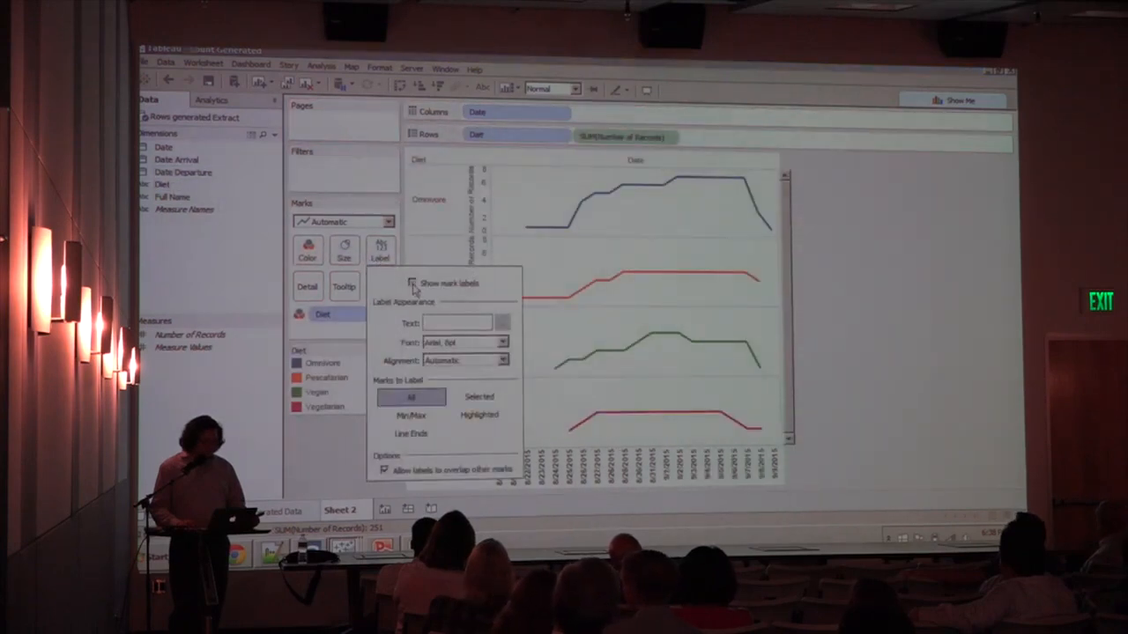
click(412, 283)
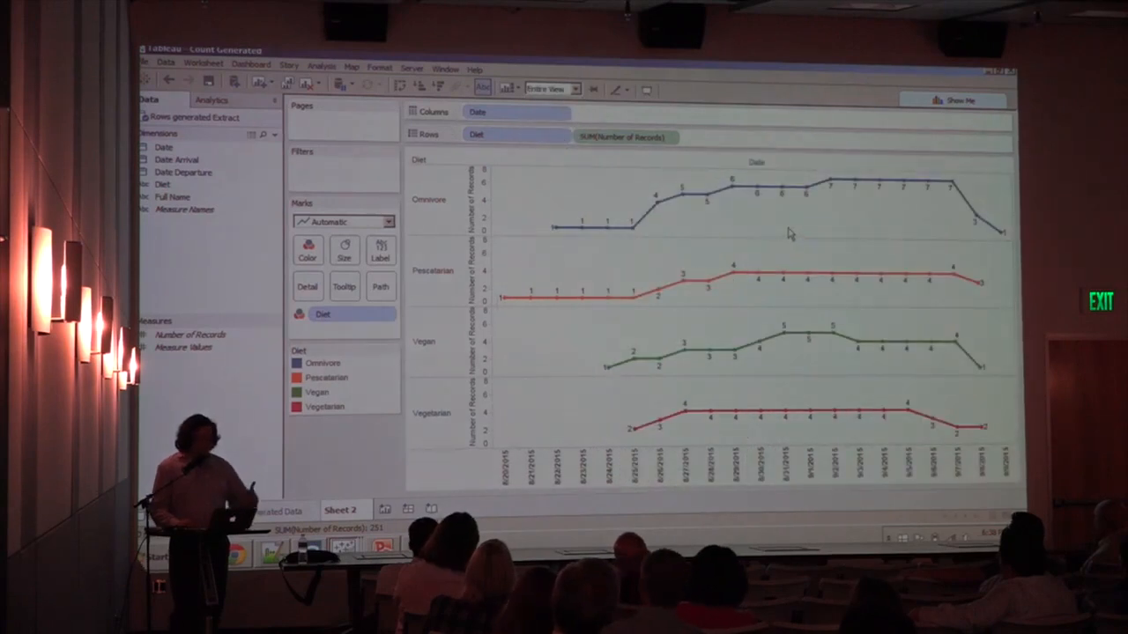
mouse_move(385, 351)
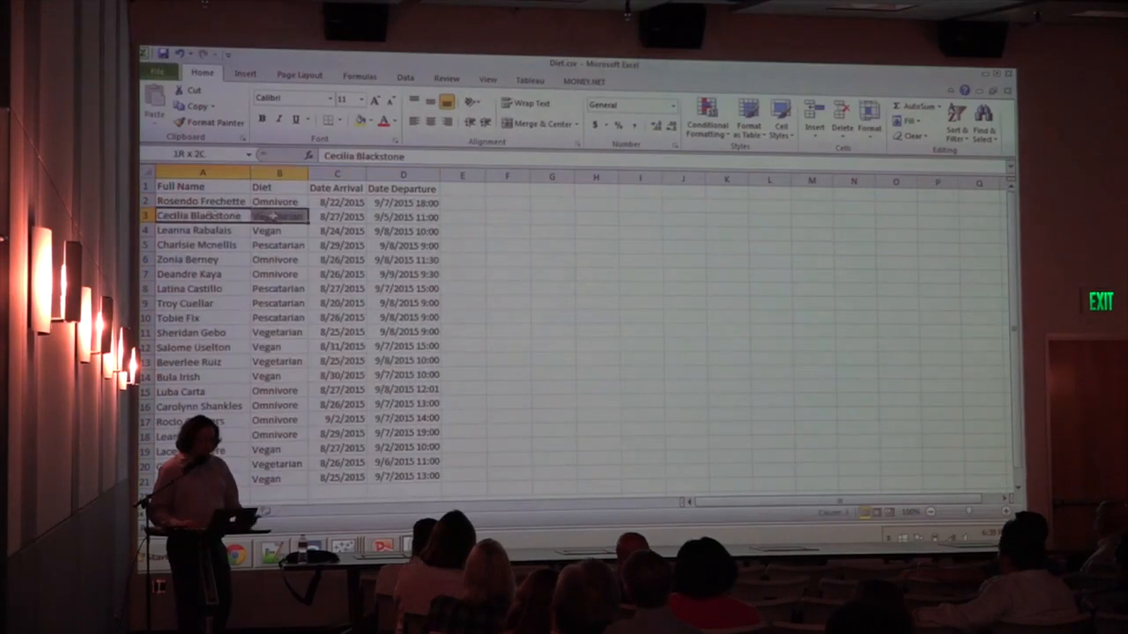
- Go from Diet.csv in Excel back to Alteryx's 251 per-day rows and the Tableau taskbar group
click(279, 216)
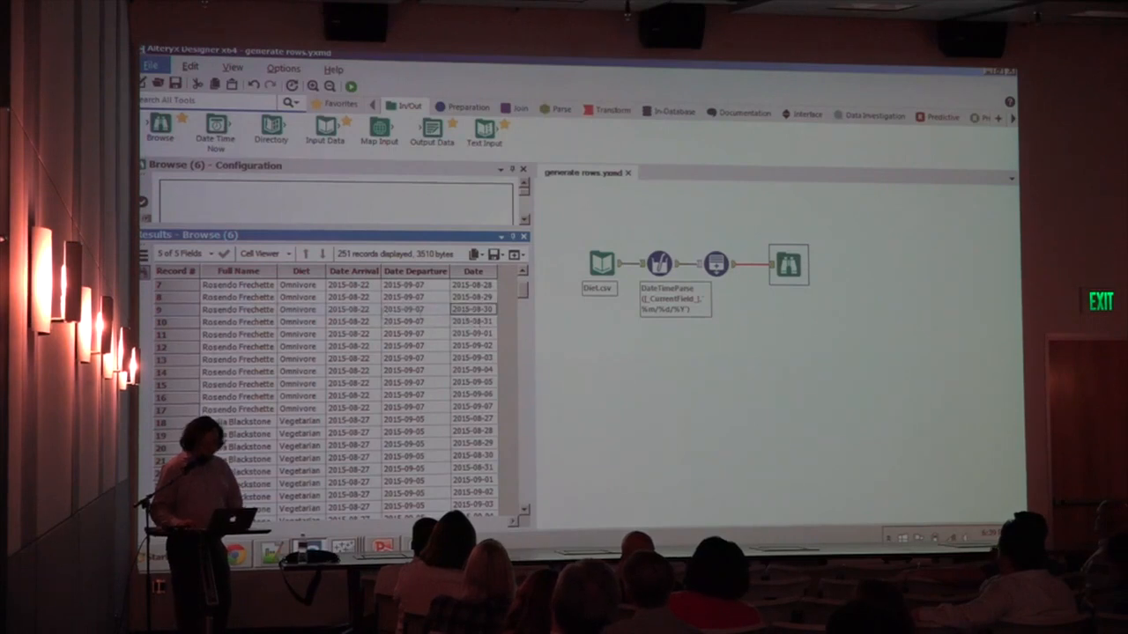
click(474, 309)
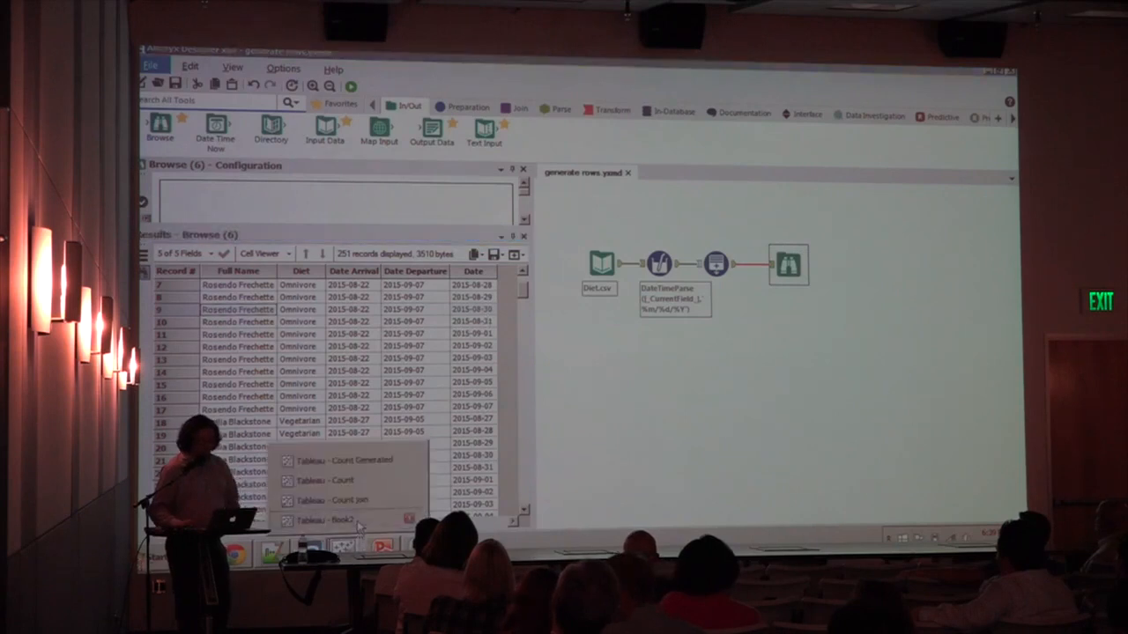
- Show the final Questions / Thank You slide of the Shaping your data deck
click(322, 519)
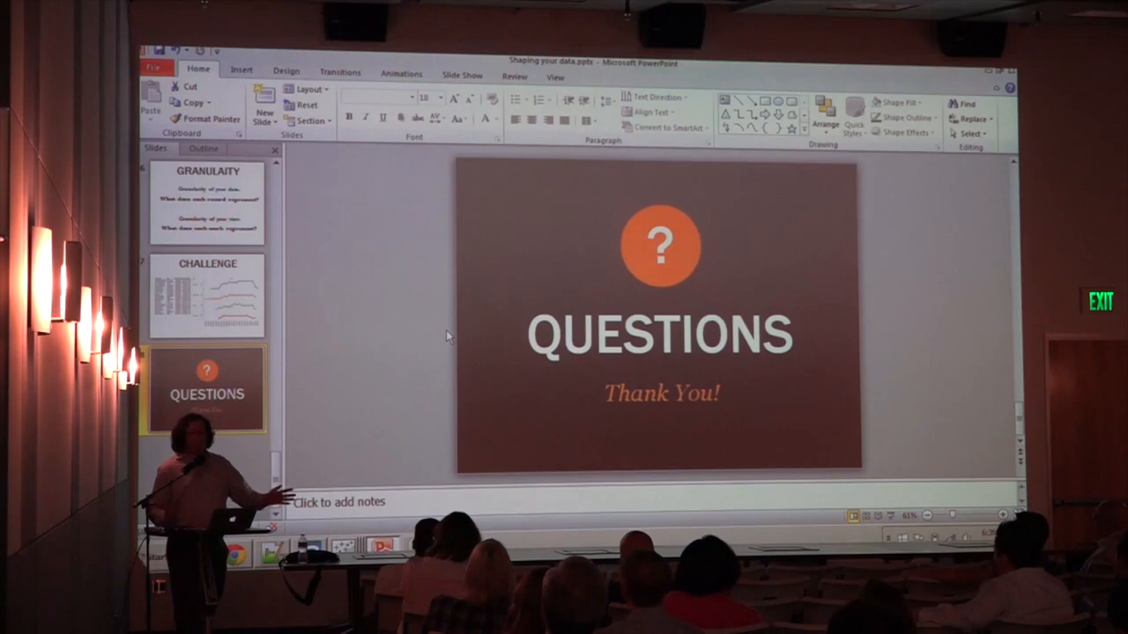
mouse_move(498, 377)
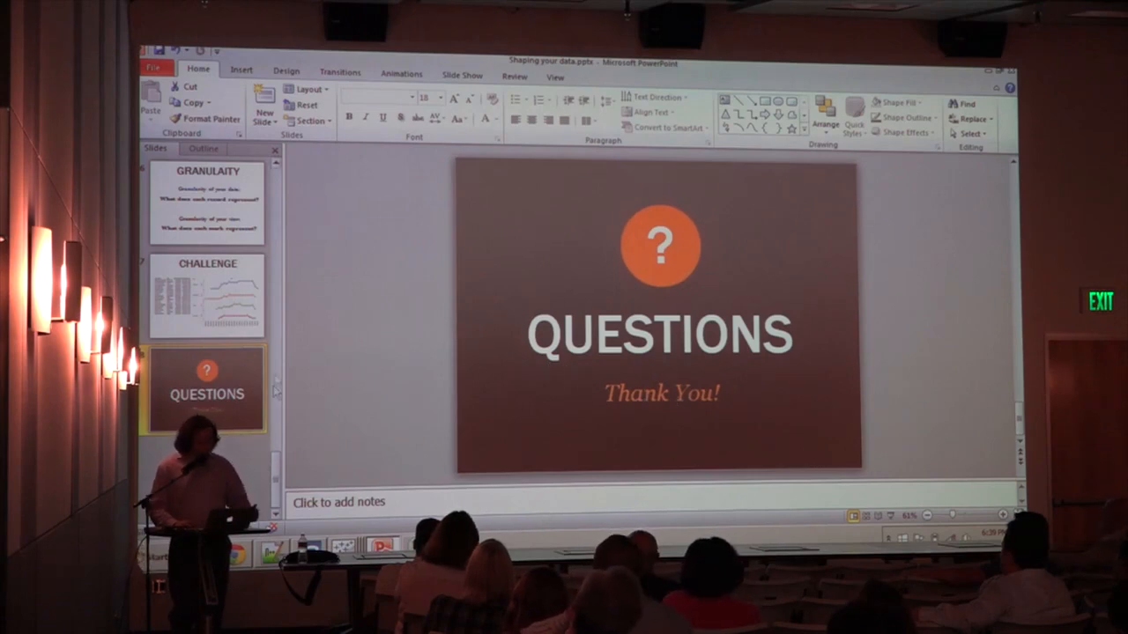
scroll(up, 3)
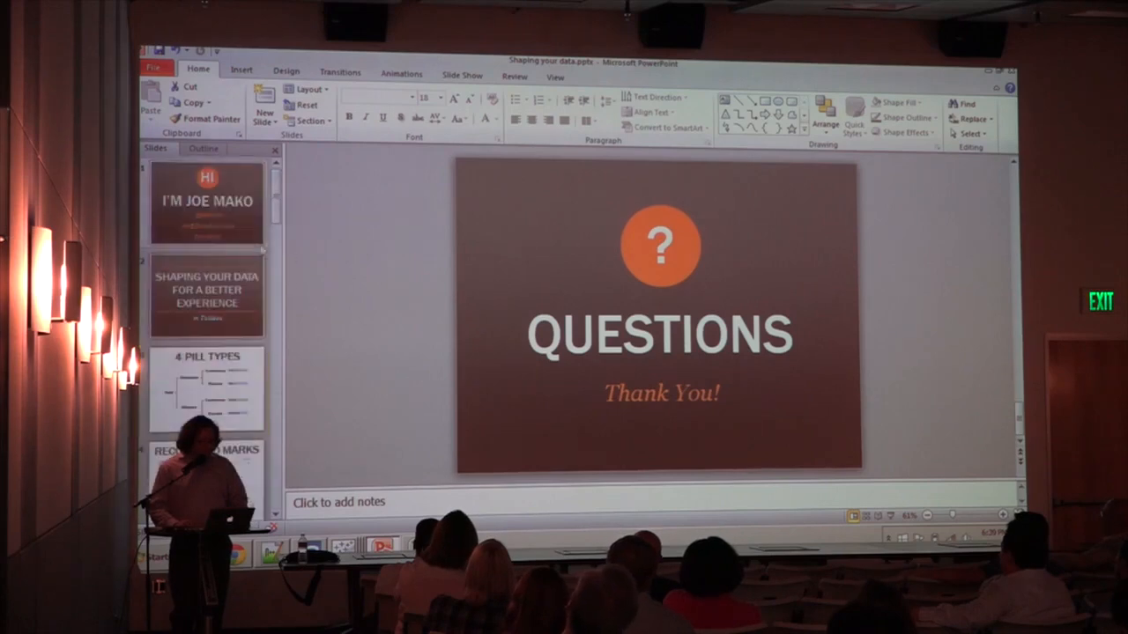